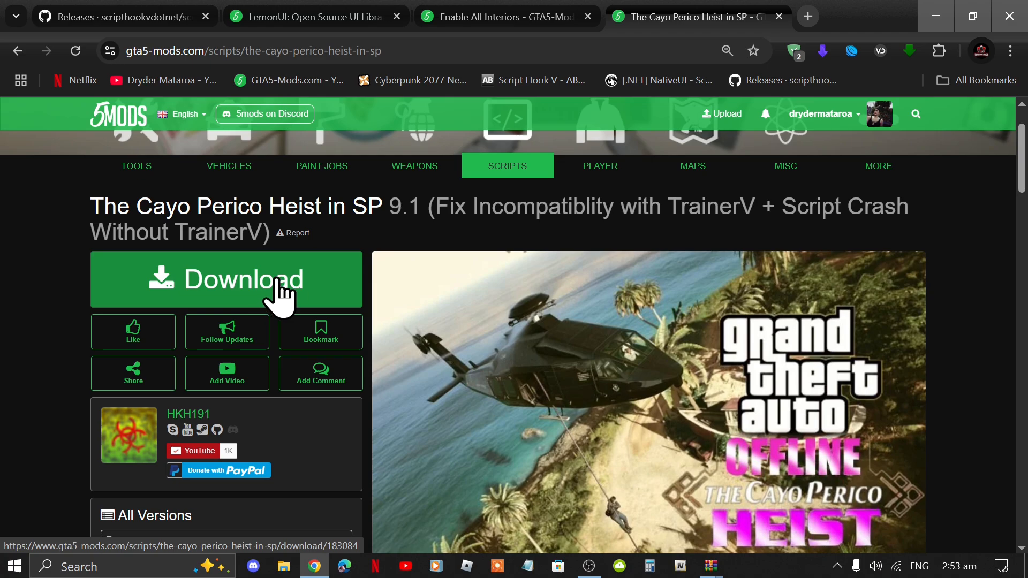
{"action": "mouse_move", "coordinate": [288, 292]}
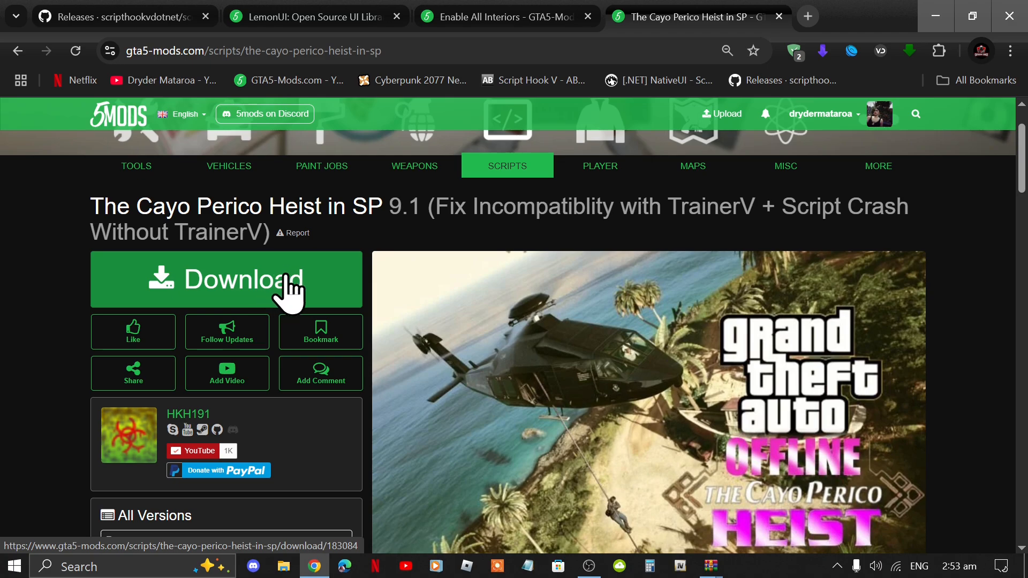
- Revisit the Enable All Interiors, Cayo Perico heist and LemonUI mod pages, ending on LemonUI
{"action": "left_click", "coordinate": [495, 16]}
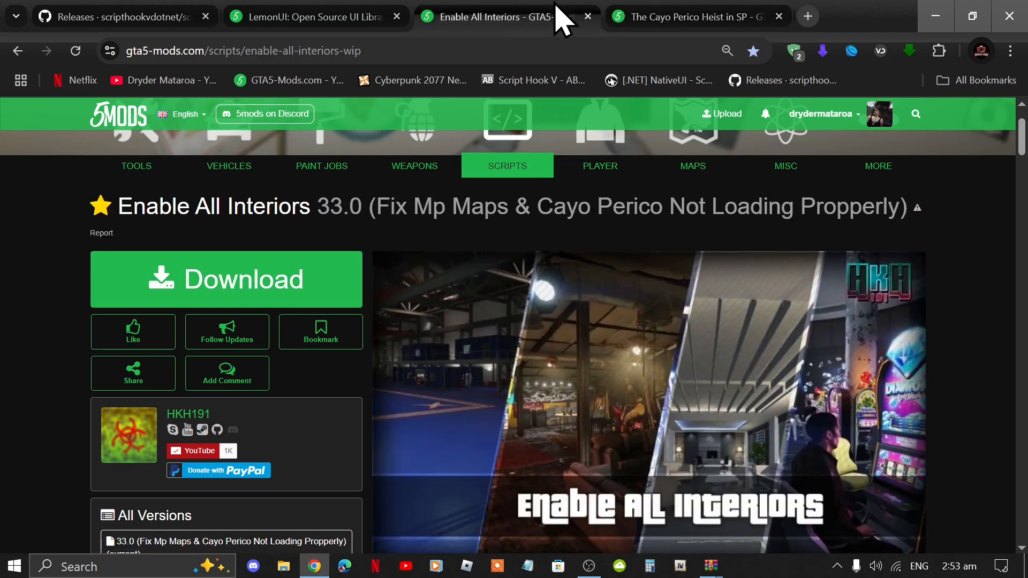
{"action": "mouse_move", "coordinate": [266, 246]}
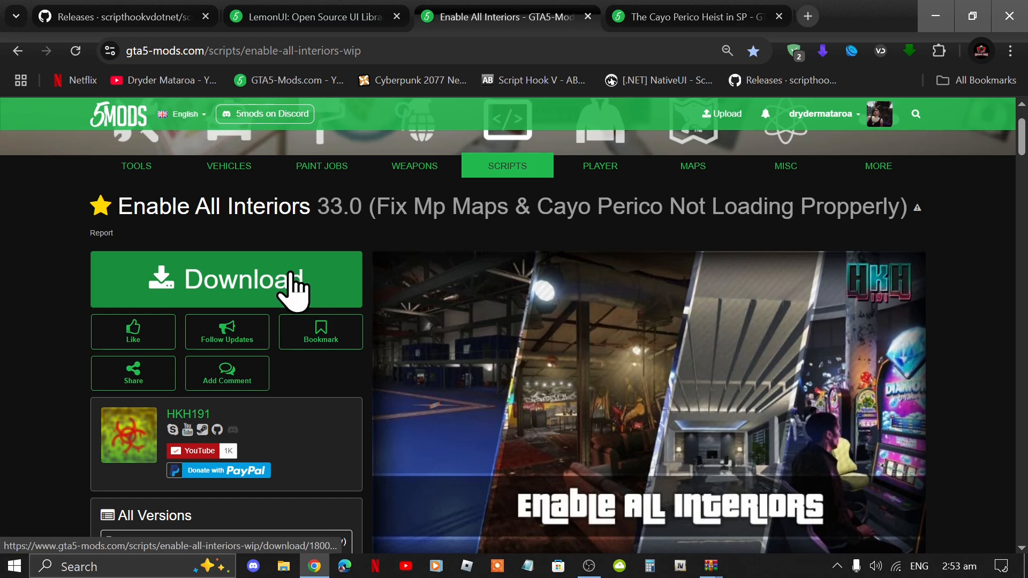
{"action": "mouse_move", "coordinate": [216, 292]}
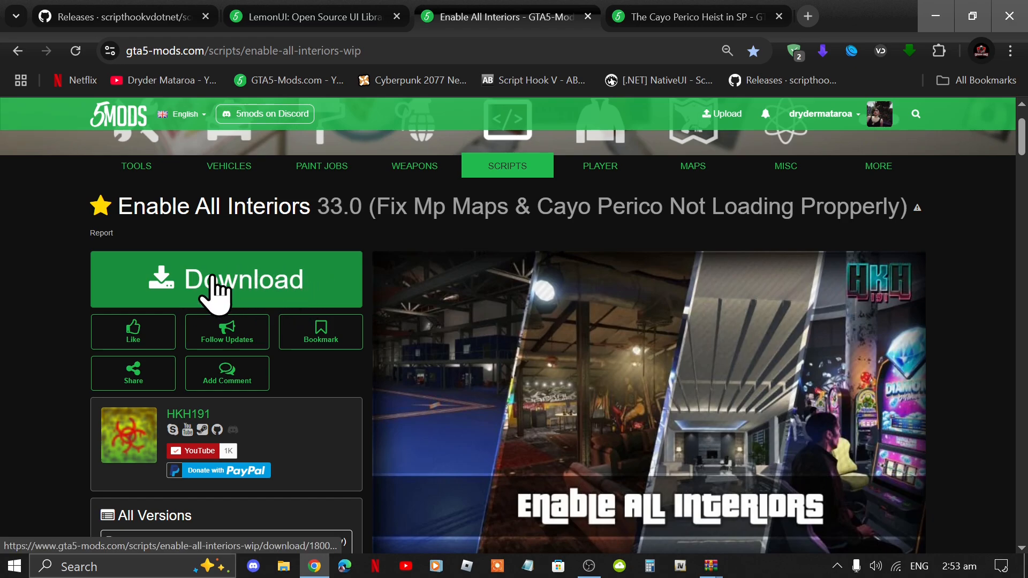
{"action": "mouse_move", "coordinate": [226, 281]}
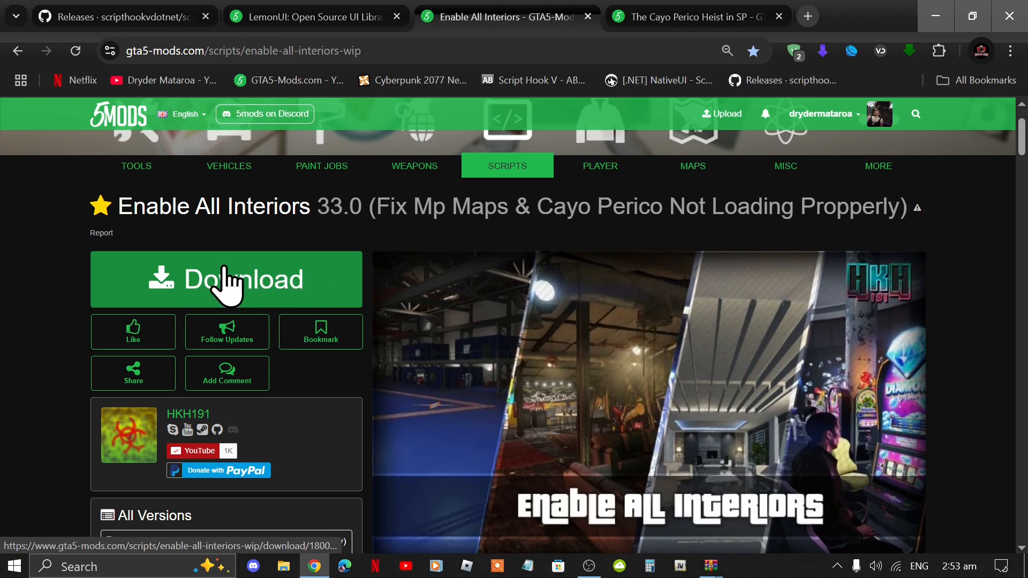
{"action": "left_click", "coordinate": [308, 16]}
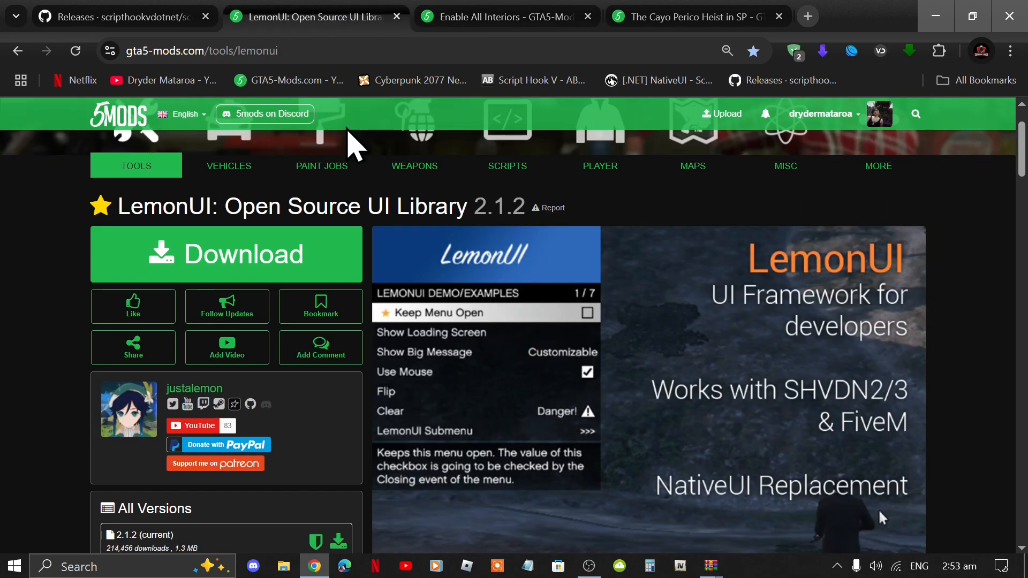
{"action": "mouse_move", "coordinate": [243, 282]}
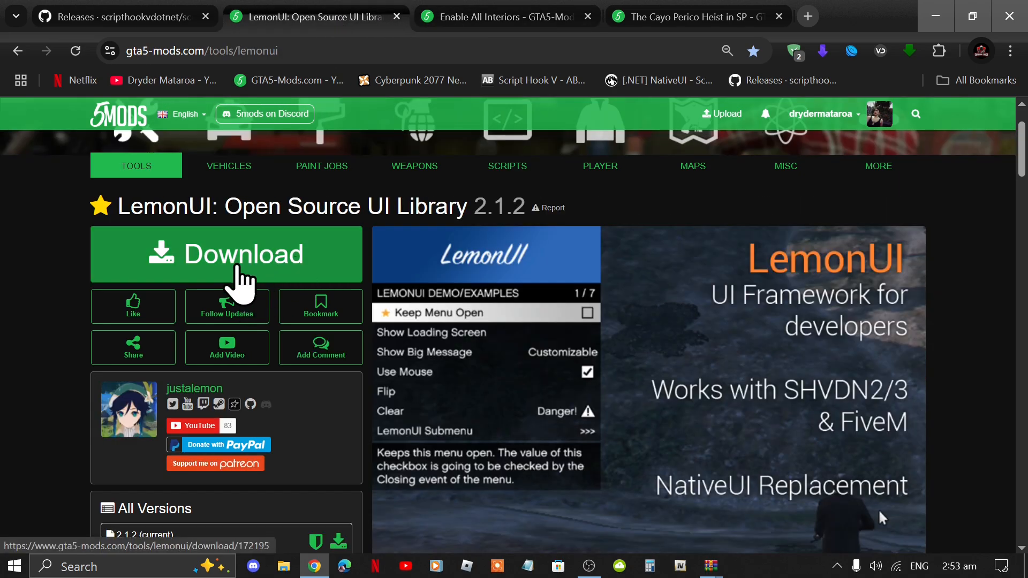
{"action": "mouse_move", "coordinate": [275, 282]}
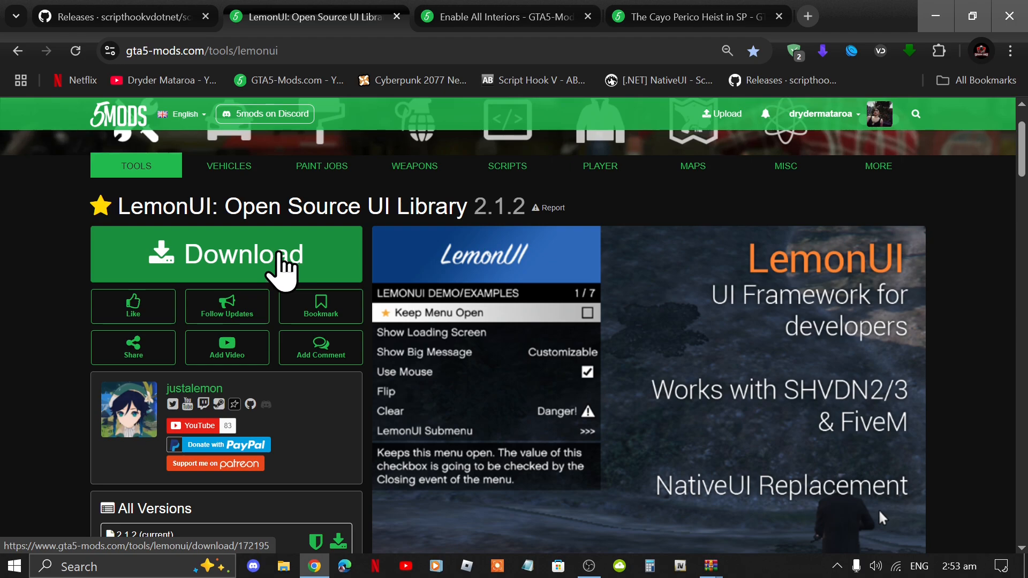
{"action": "left_click", "coordinate": [504, 16]}
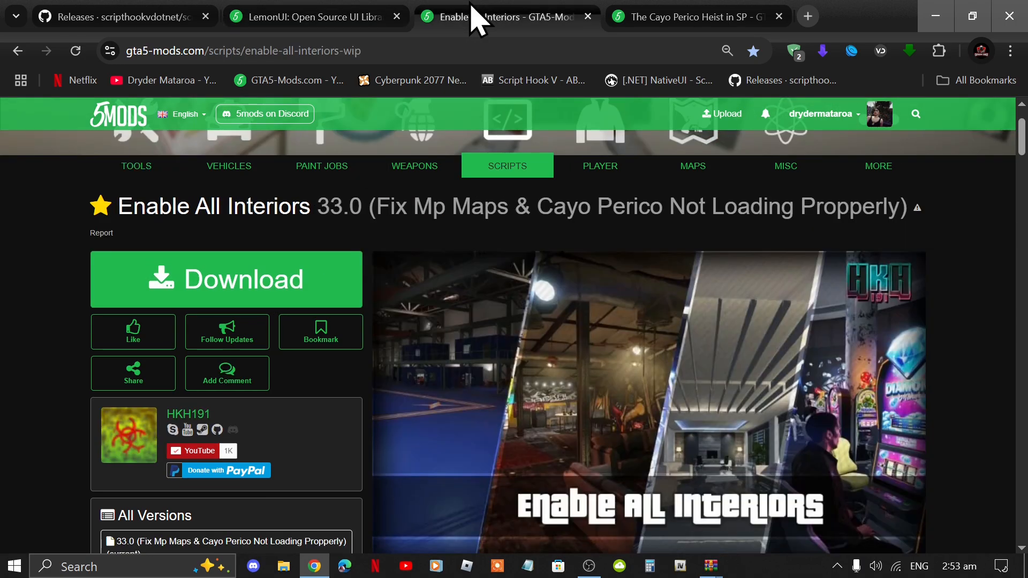
{"action": "left_click", "coordinate": [688, 16]}
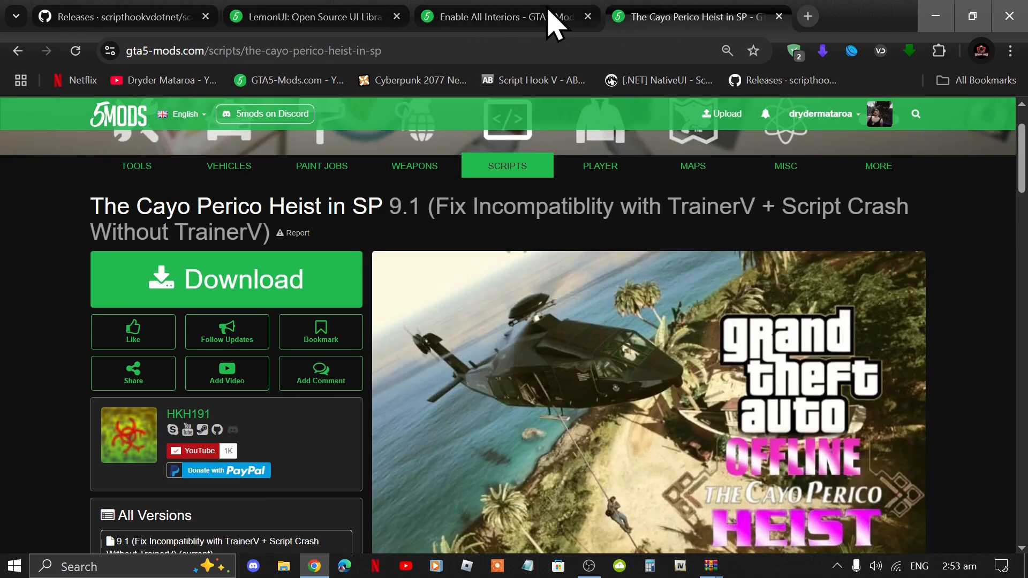
{"action": "left_click", "coordinate": [308, 16]}
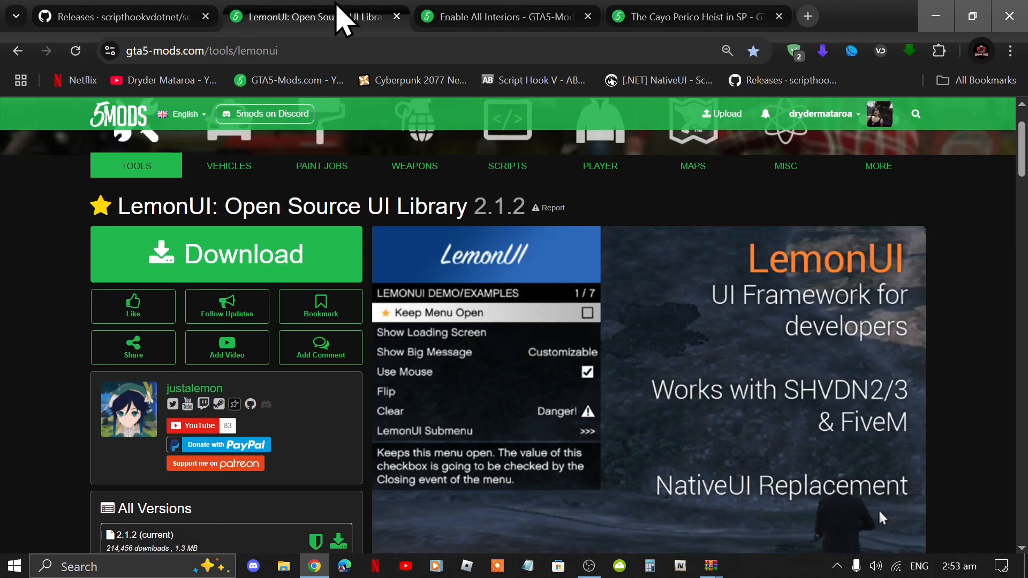
{"action": "mouse_move", "coordinate": [194, 16]}
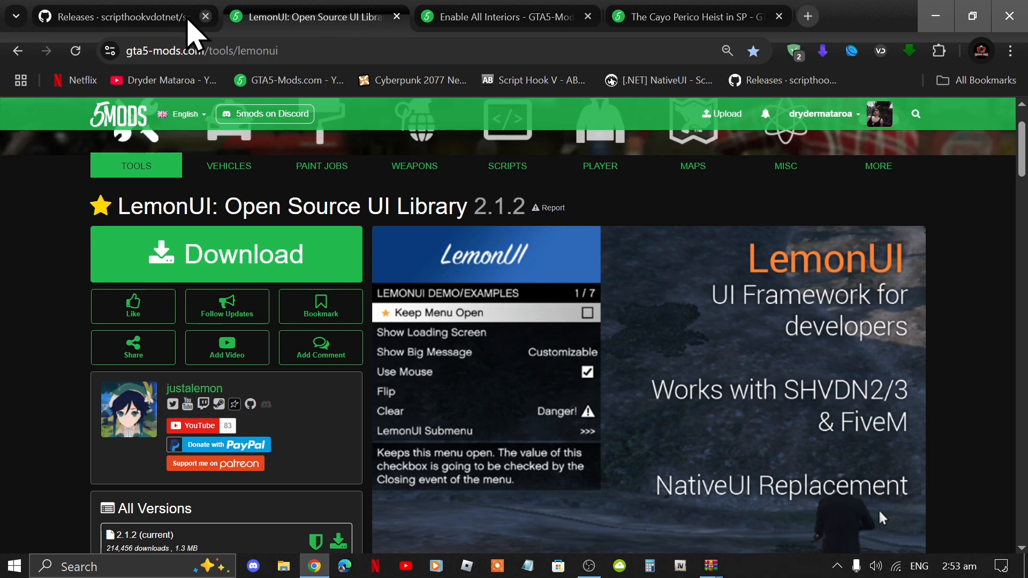
- Review the ScriptHookVDotNet v3.7.0-nightly.22 release on GitHub, then show the desktop
{"action": "left_click", "coordinate": [117, 16]}
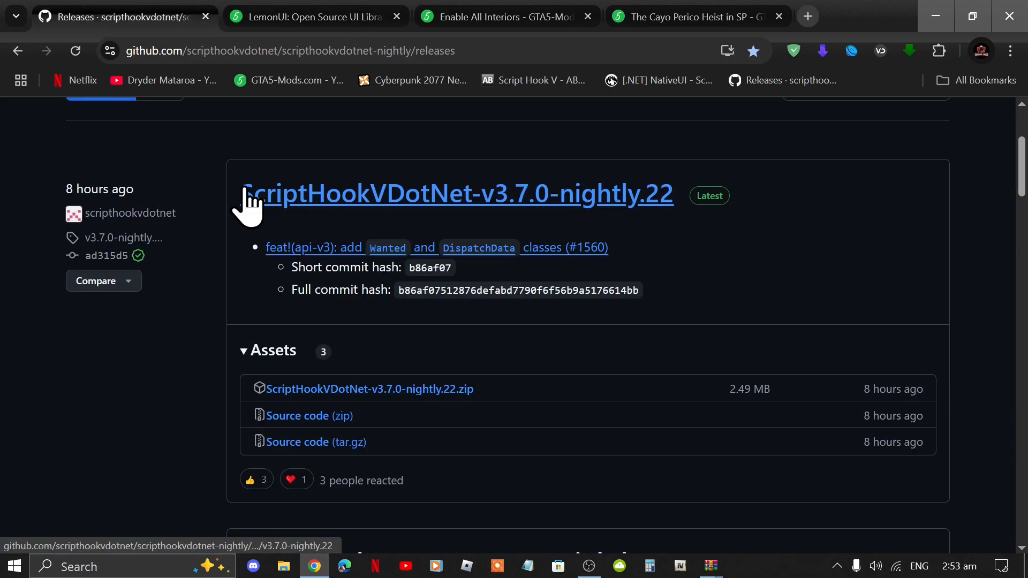
{"action": "mouse_move", "coordinate": [586, 226]}
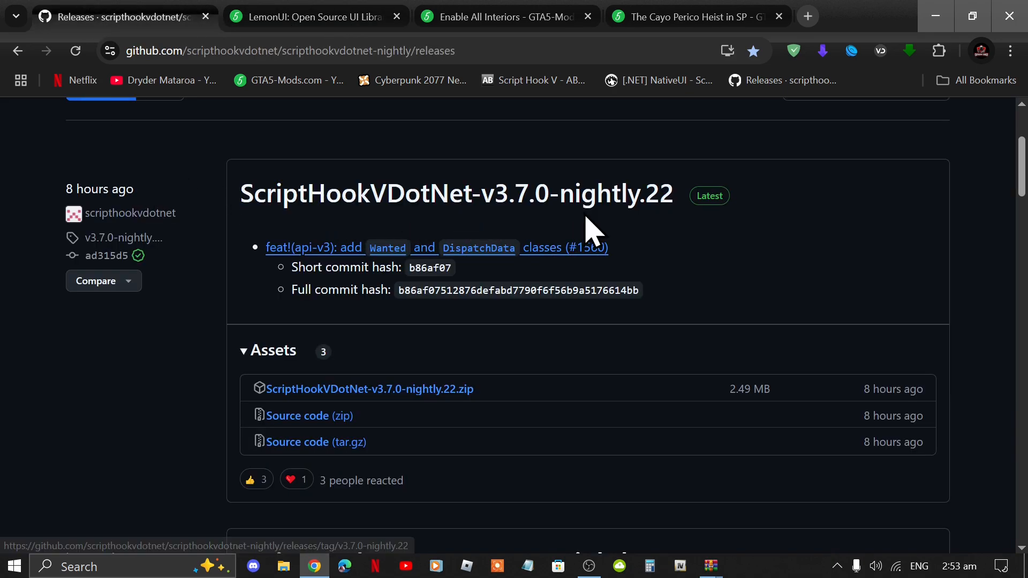
{"action": "mouse_move", "coordinate": [508, 223]}
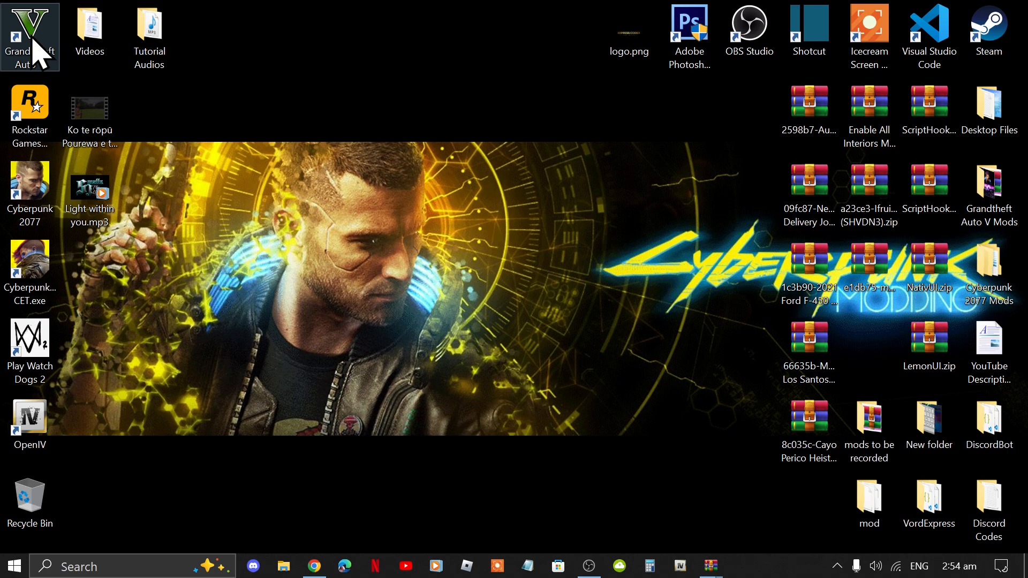
- From the GTA V shortcut's file location, go into the game's empty scripts folder
{"action": "right_click", "coordinate": [28, 33]}
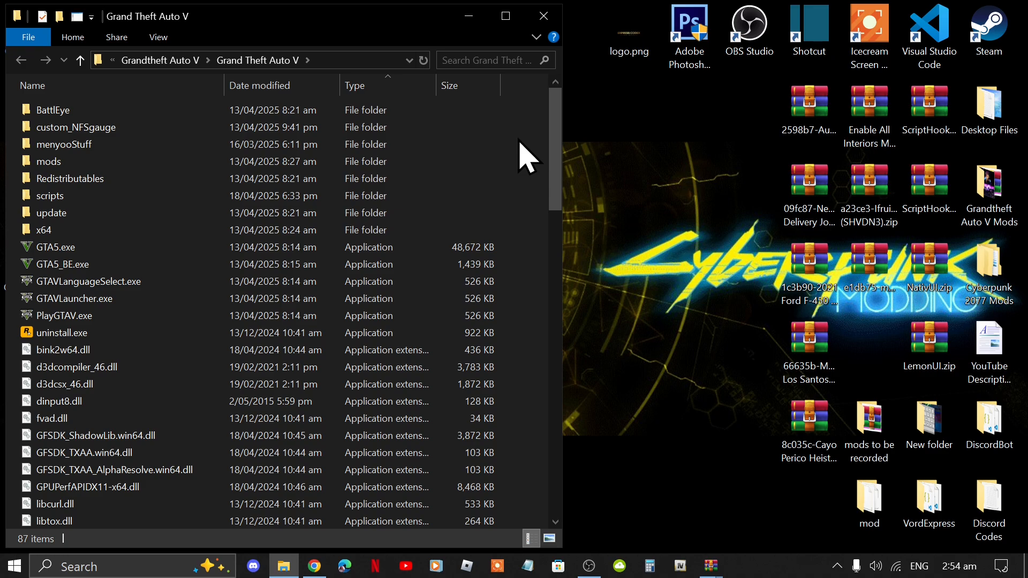
{"action": "mouse_move", "coordinate": [532, 197]}
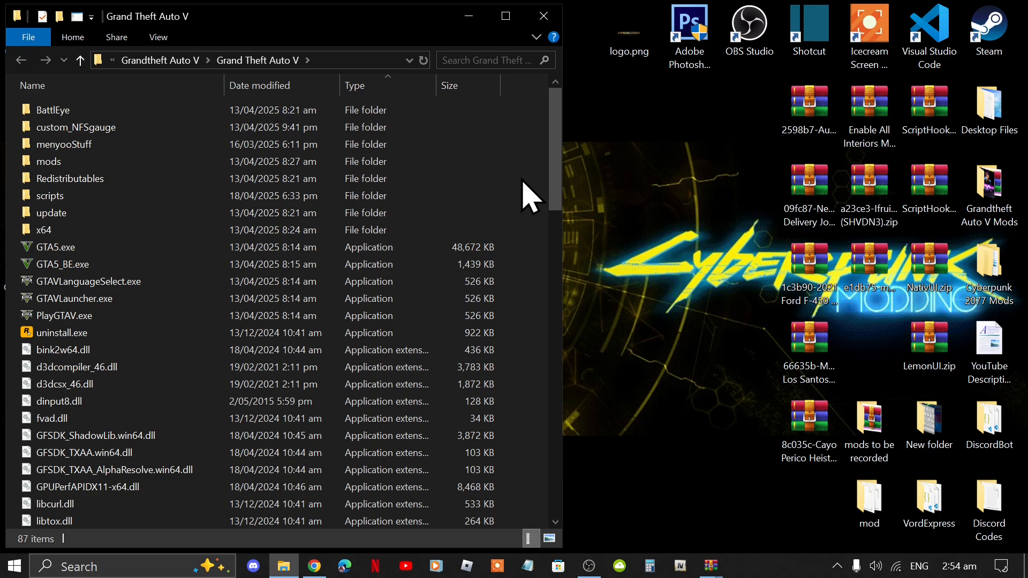
{"action": "left_click", "coordinate": [50, 195]}
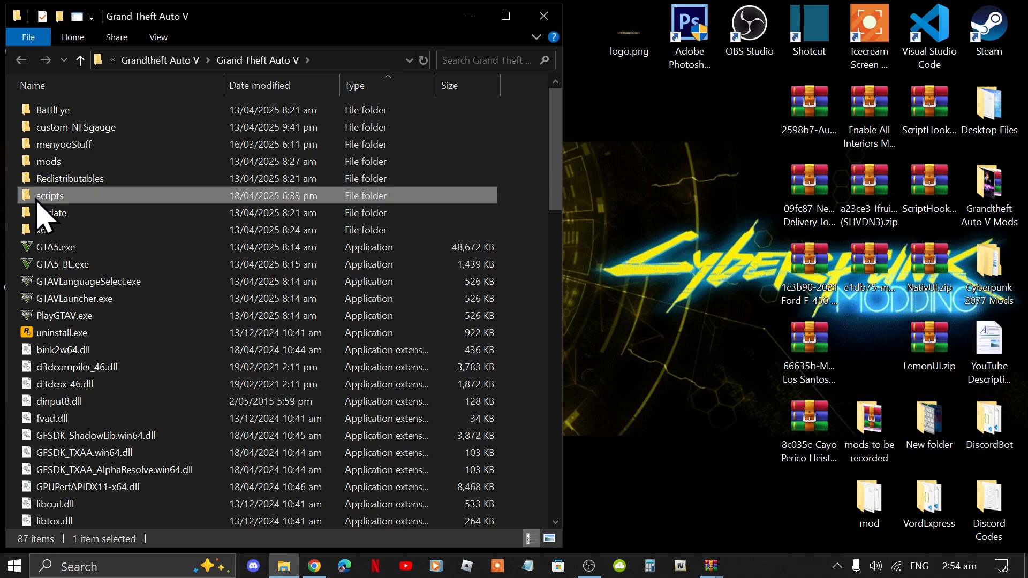
{"action": "mouse_move", "coordinate": [550, 272]}
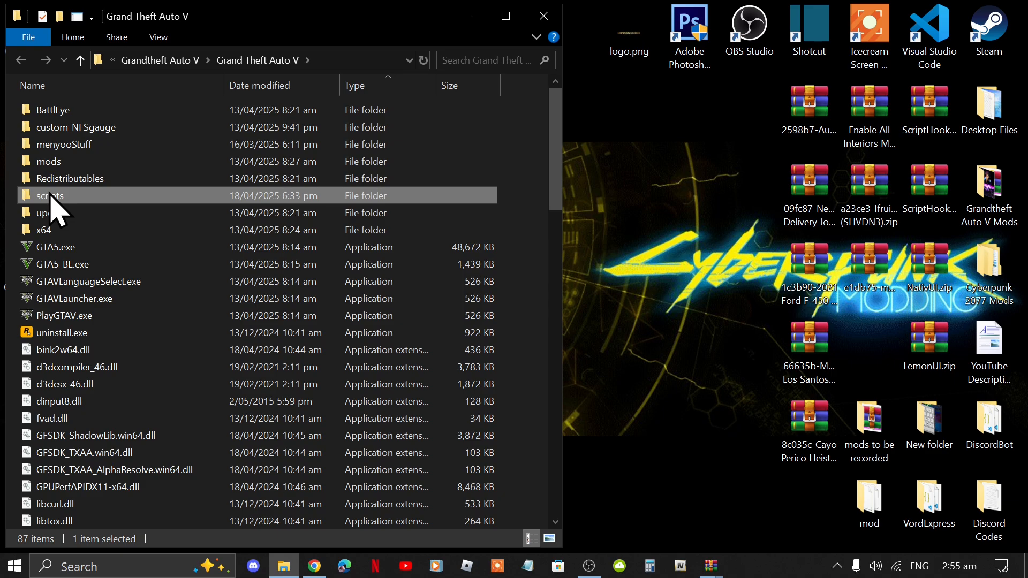
{"action": "double_click", "coordinate": [48, 194]}
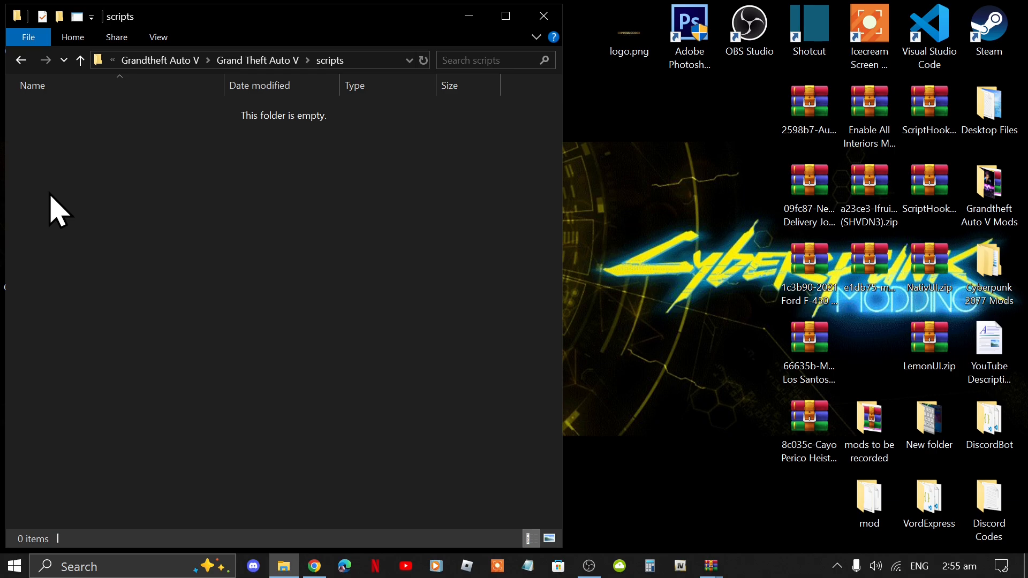
{"action": "mouse_move", "coordinate": [703, 559]}
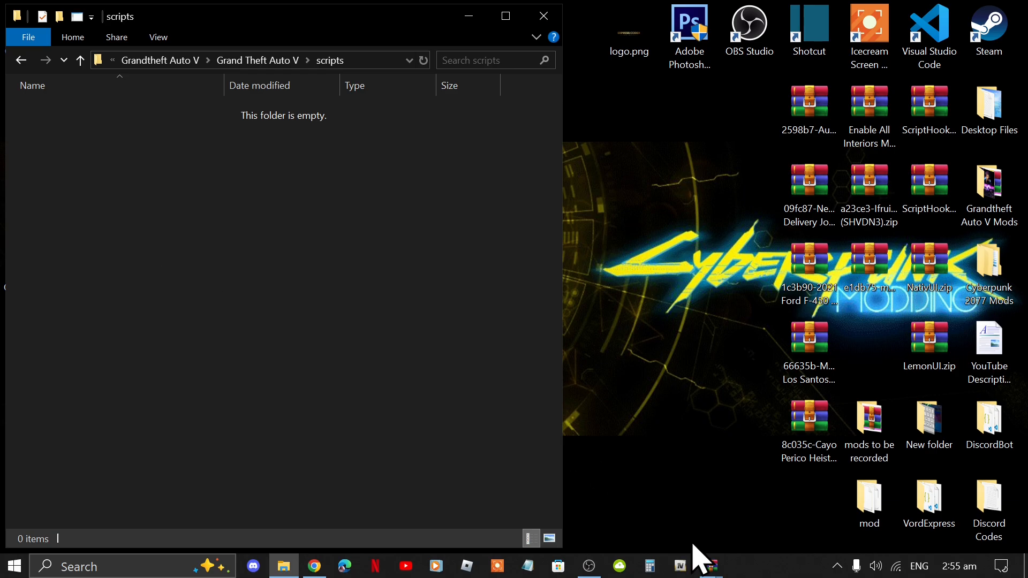
{"action": "mouse_move", "coordinate": [708, 566]}
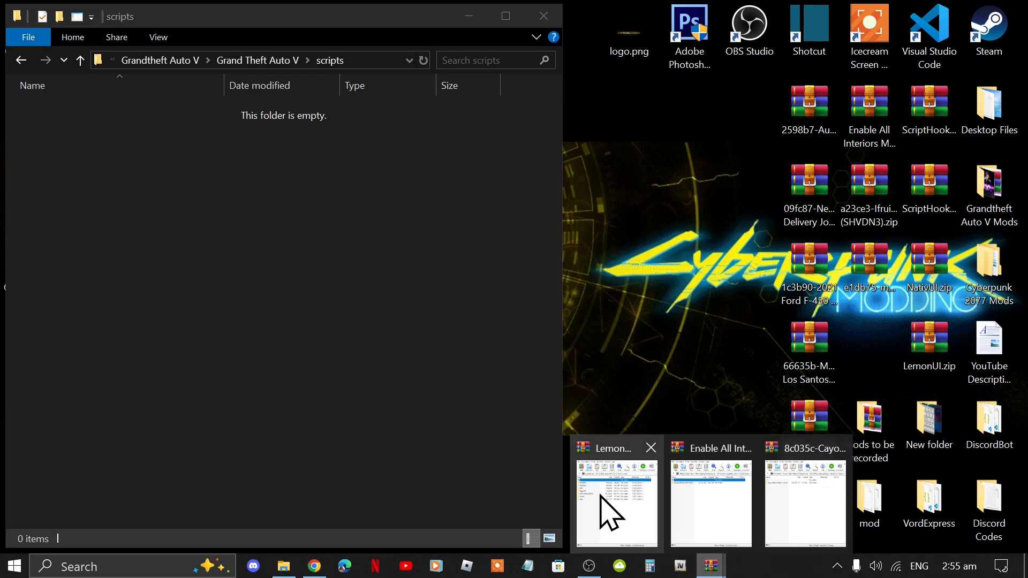
- Extract the three LemonUI SHVDN3 files from LemonUI.zip into the scripts folder and close the archive
{"action": "left_click", "coordinate": [614, 495]}
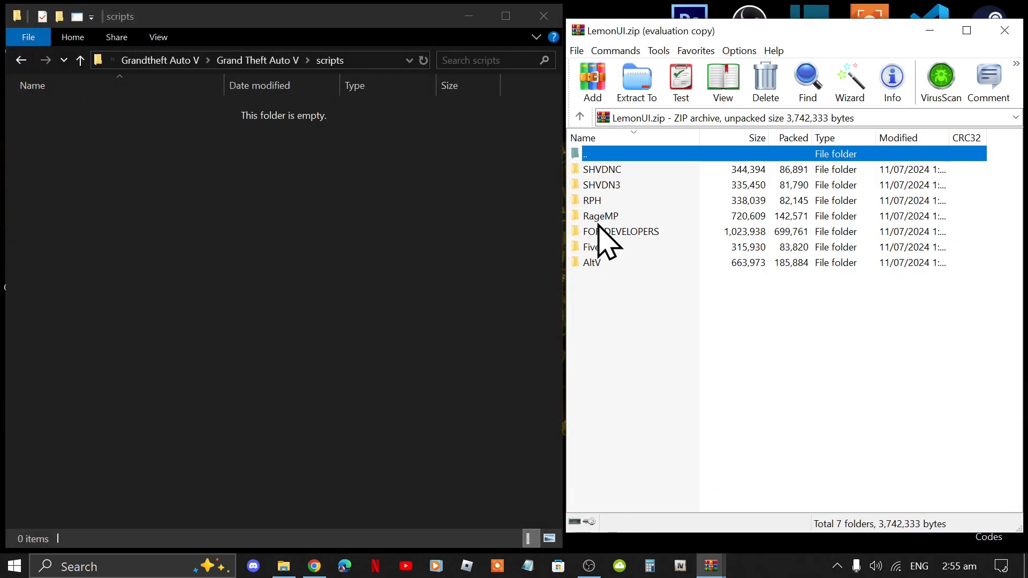
{"action": "mouse_move", "coordinate": [627, 209]}
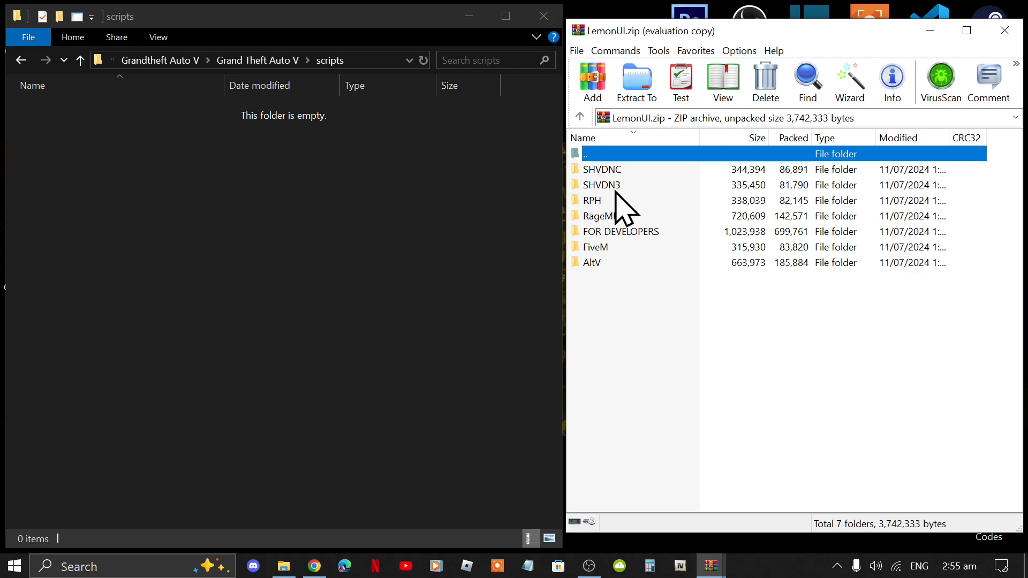
{"action": "double_click", "coordinate": [600, 185]}
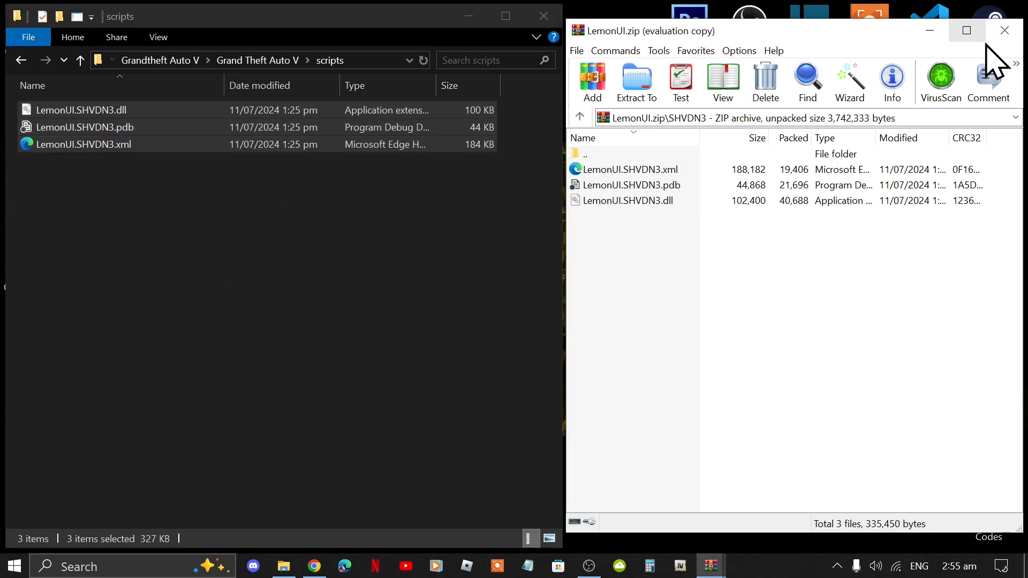
{"action": "left_click", "coordinate": [1003, 30]}
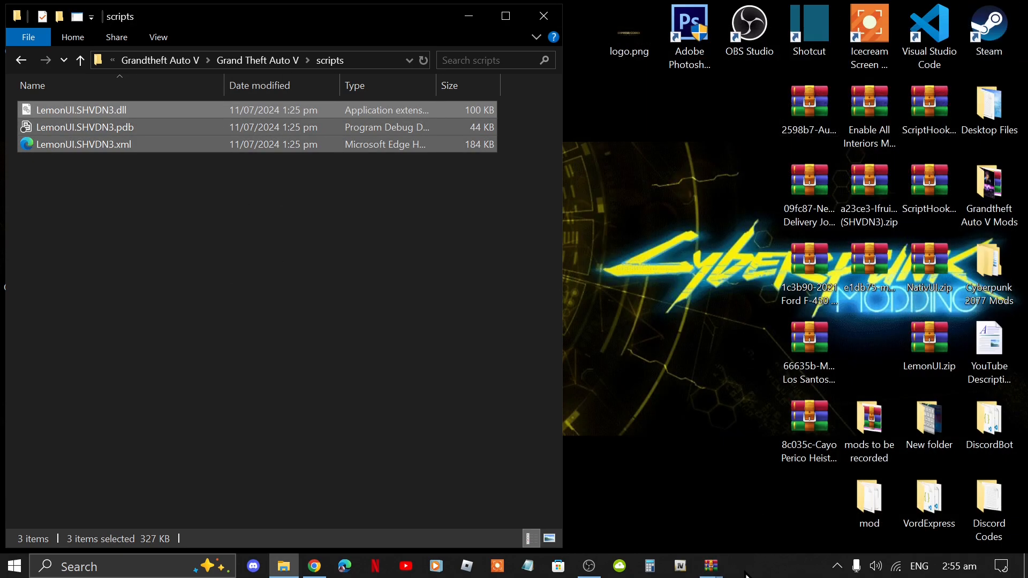
{"action": "mouse_move", "coordinate": [709, 565]}
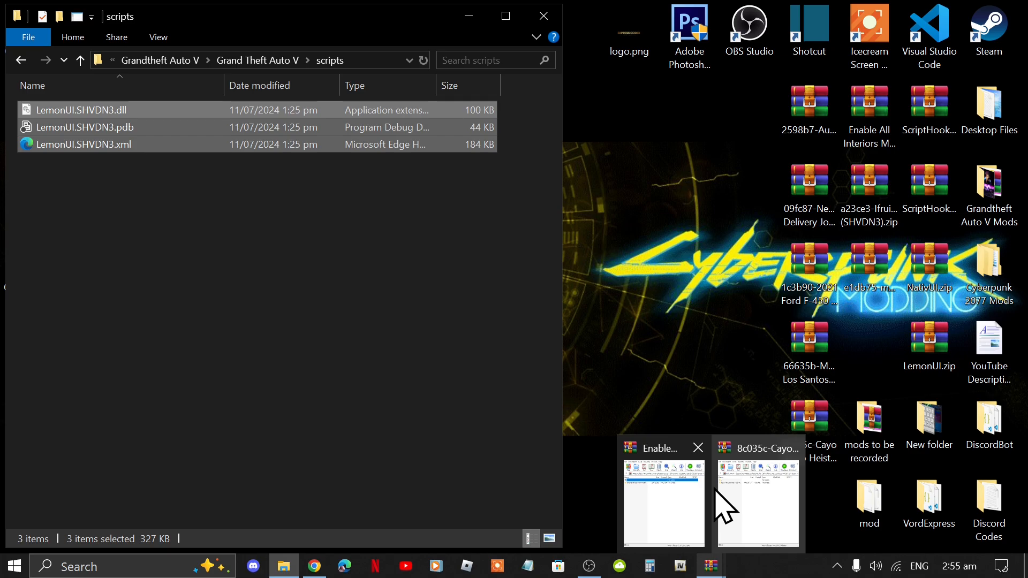
- Extract the Enable All Interiors and iFruitAddon2 files into scripts, leaving out the LemonUI note
{"action": "left_click", "coordinate": [662, 504]}
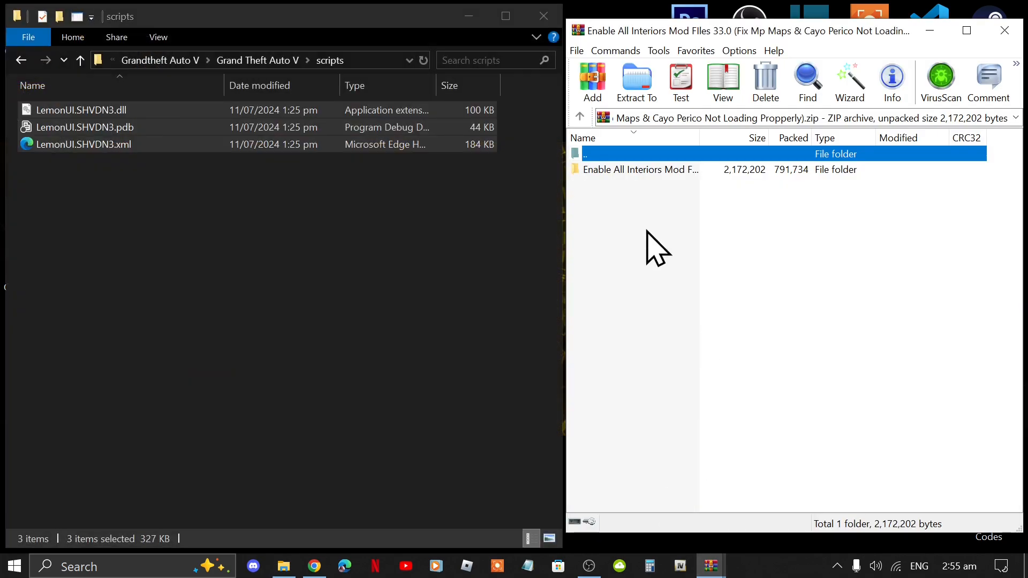
{"action": "mouse_move", "coordinate": [601, 213]}
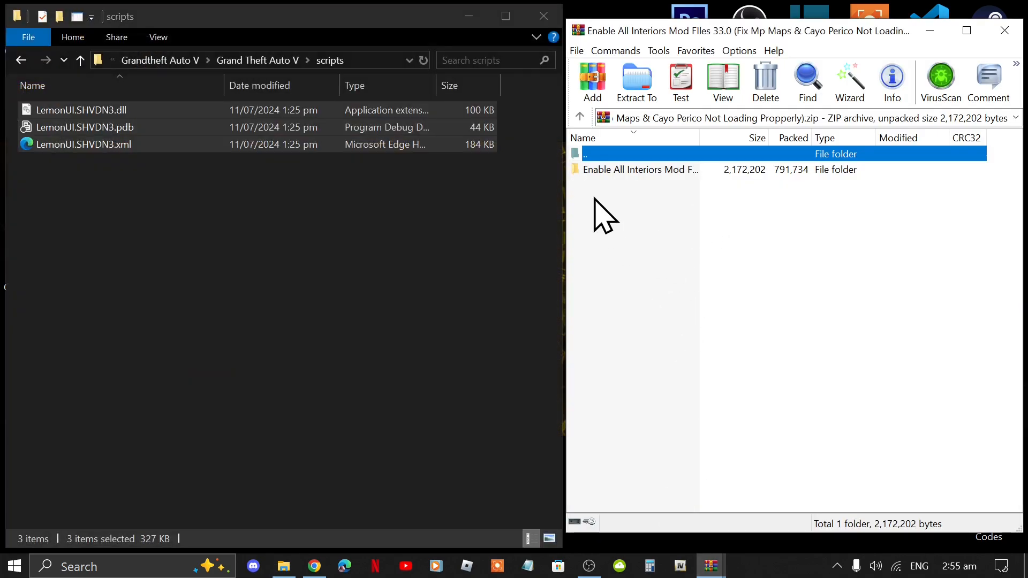
{"action": "double_click", "coordinate": [641, 169]}
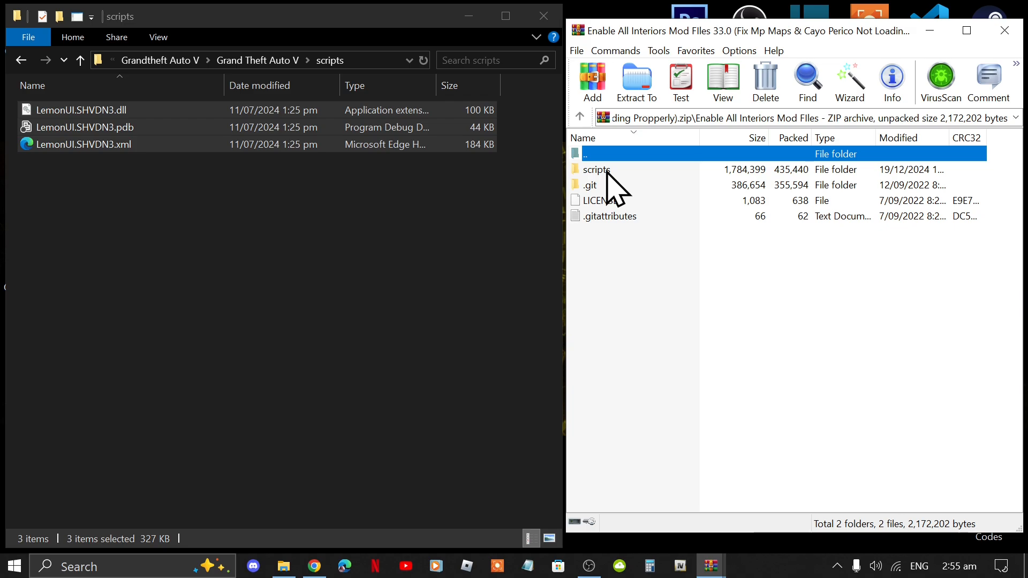
{"action": "double_click", "coordinate": [595, 169]}
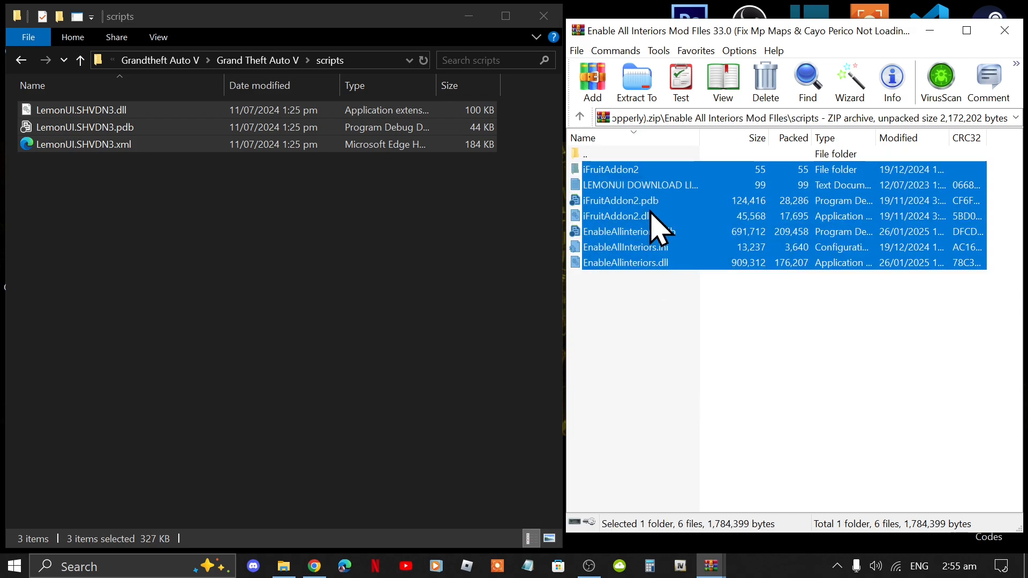
{"action": "left_click", "coordinate": [639, 185]}
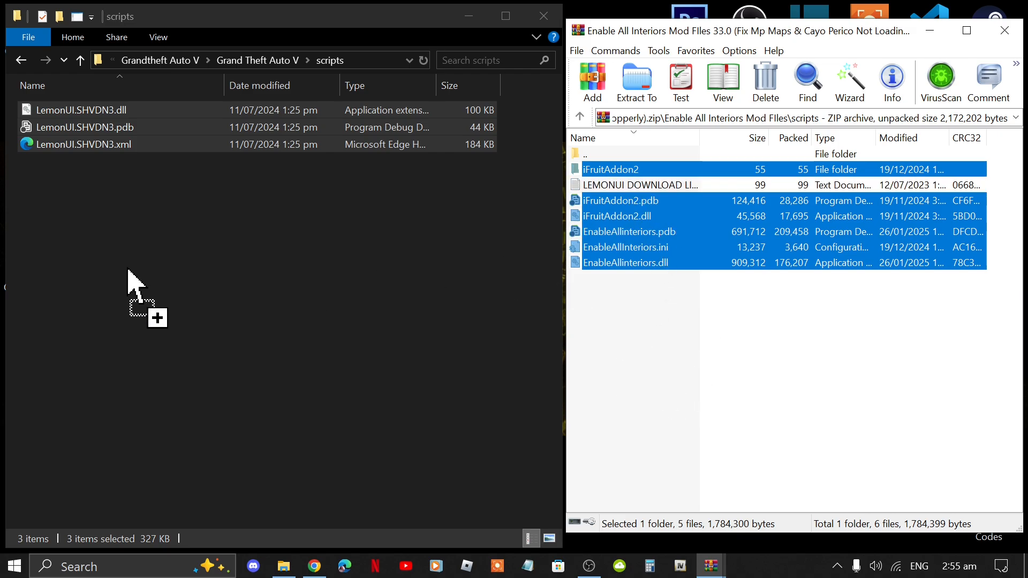
{"action": "mouse_move", "coordinate": [98, 263]}
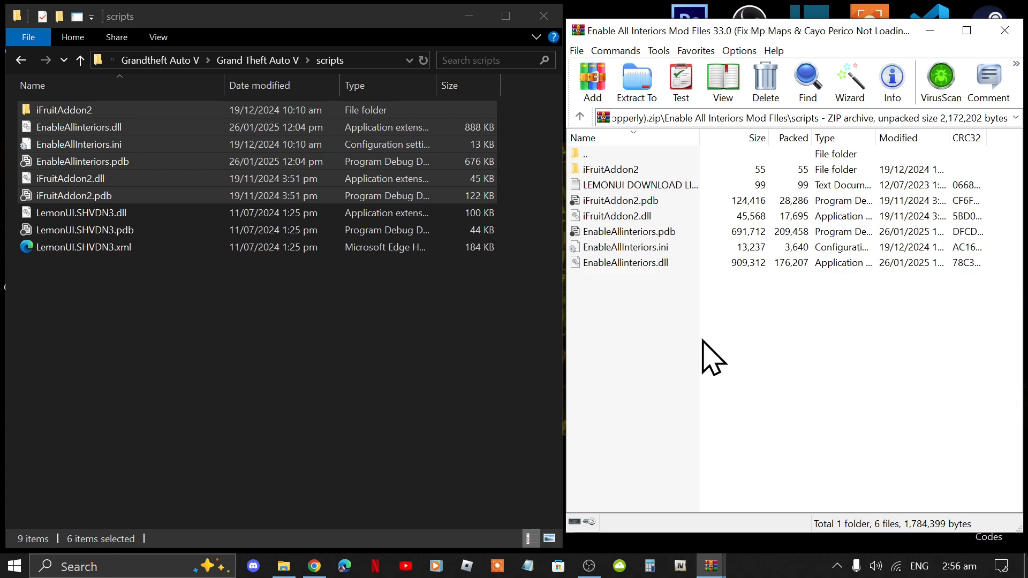
{"action": "mouse_move", "coordinate": [1004, 53]}
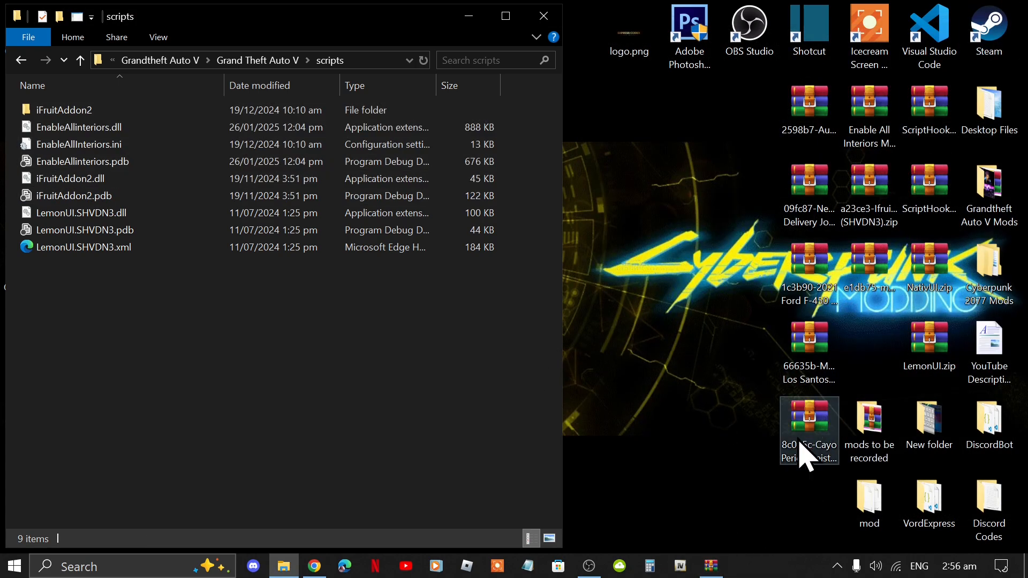
{"action": "mouse_move", "coordinate": [728, 562]}
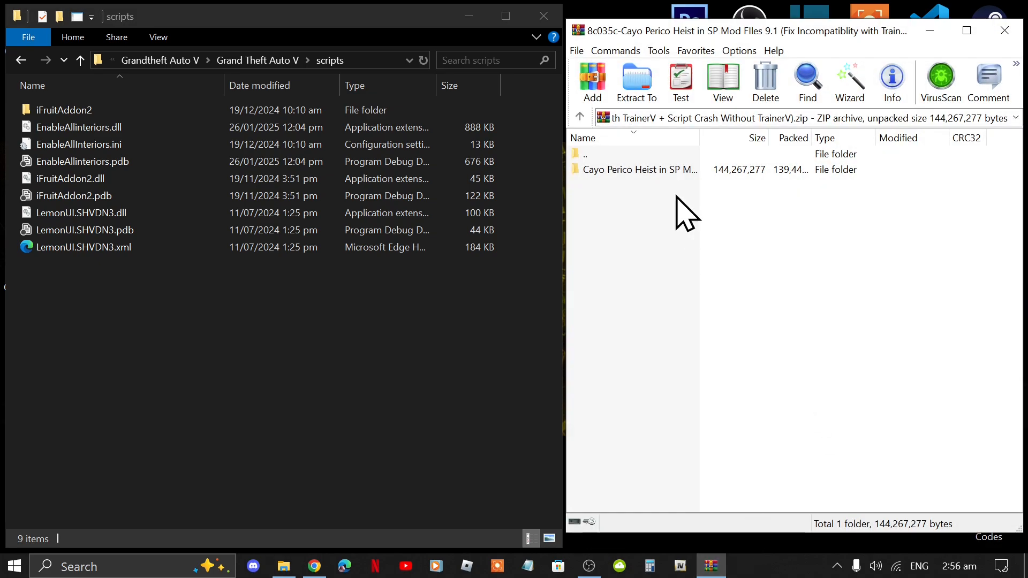
- Select everything in the Cayo Perico archive's scripts folder
{"action": "double_click", "coordinate": [640, 170]}
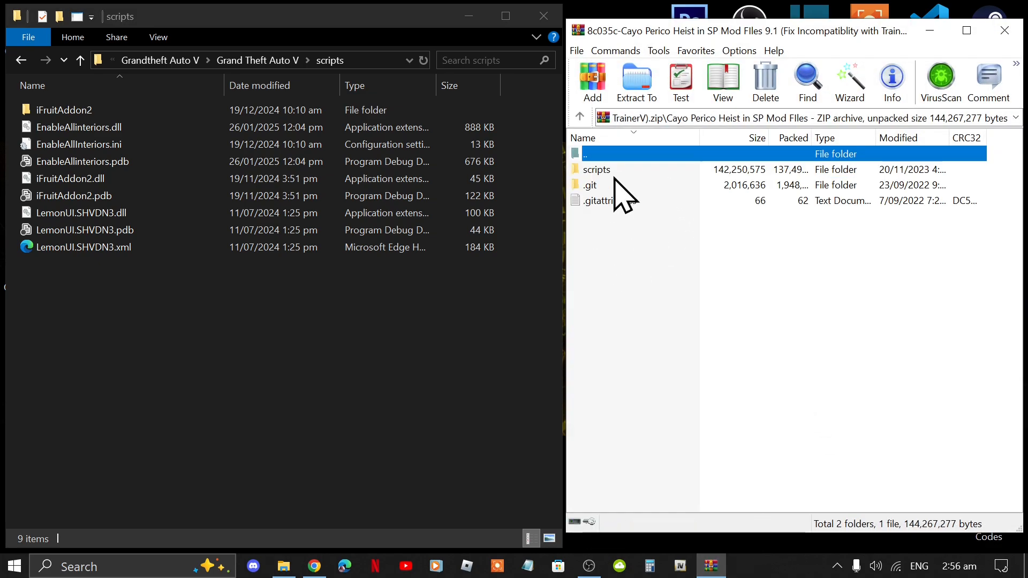
{"action": "double_click", "coordinate": [596, 169]}
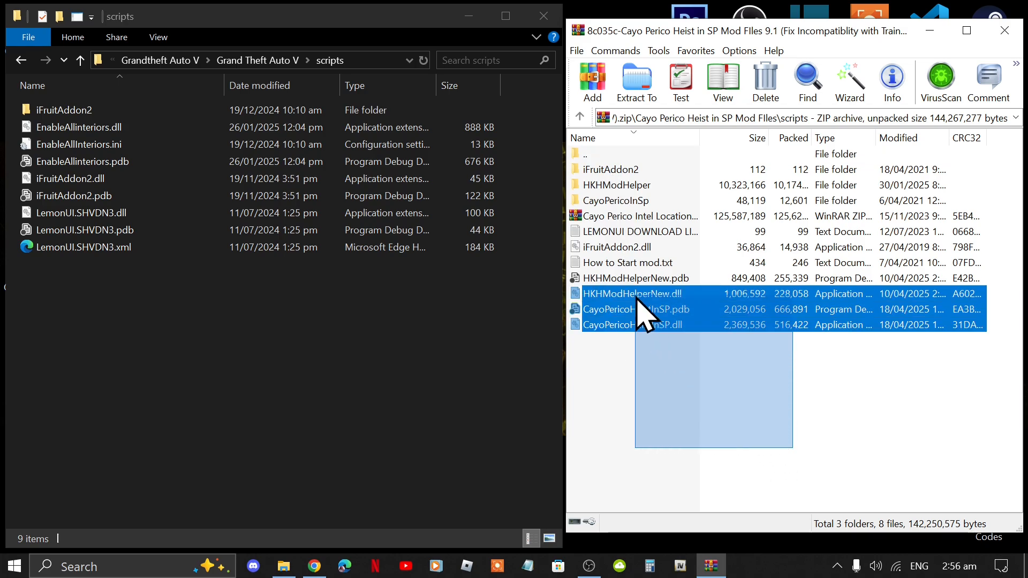
{"action": "left_click", "coordinate": [617, 184]}
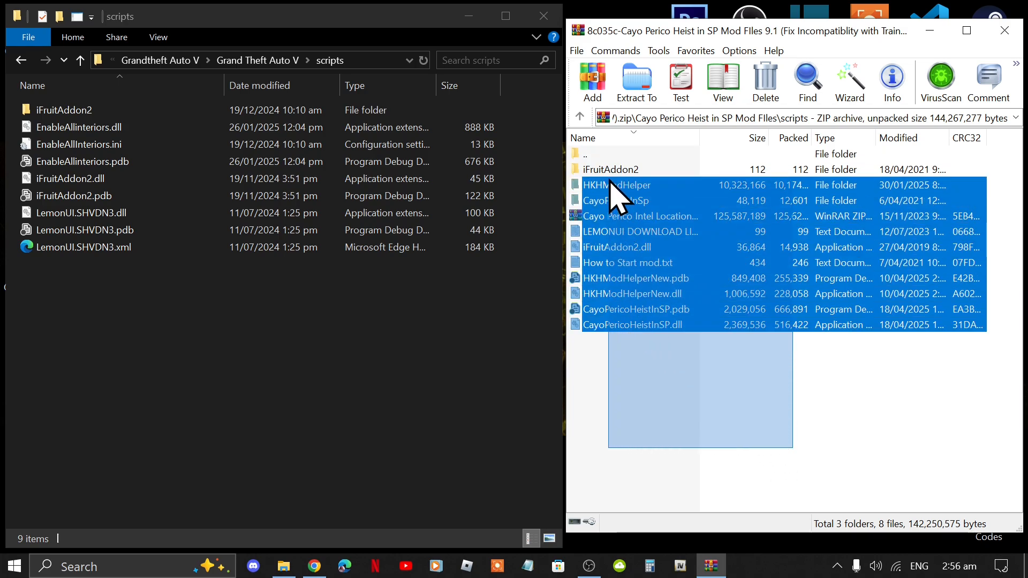
{"action": "key", "text": "ctrl+a"}
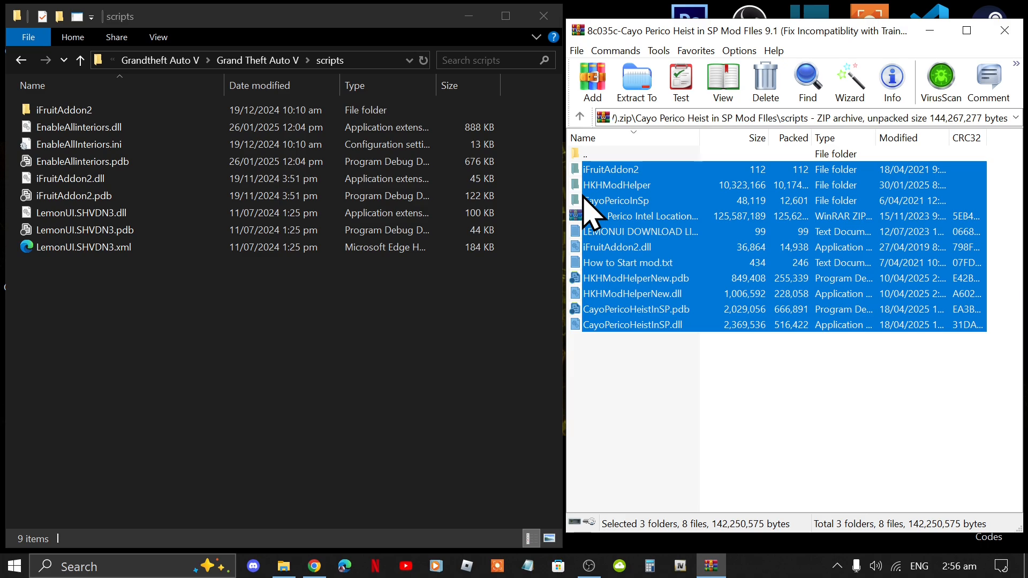
{"action": "left_click", "coordinate": [63, 109]}
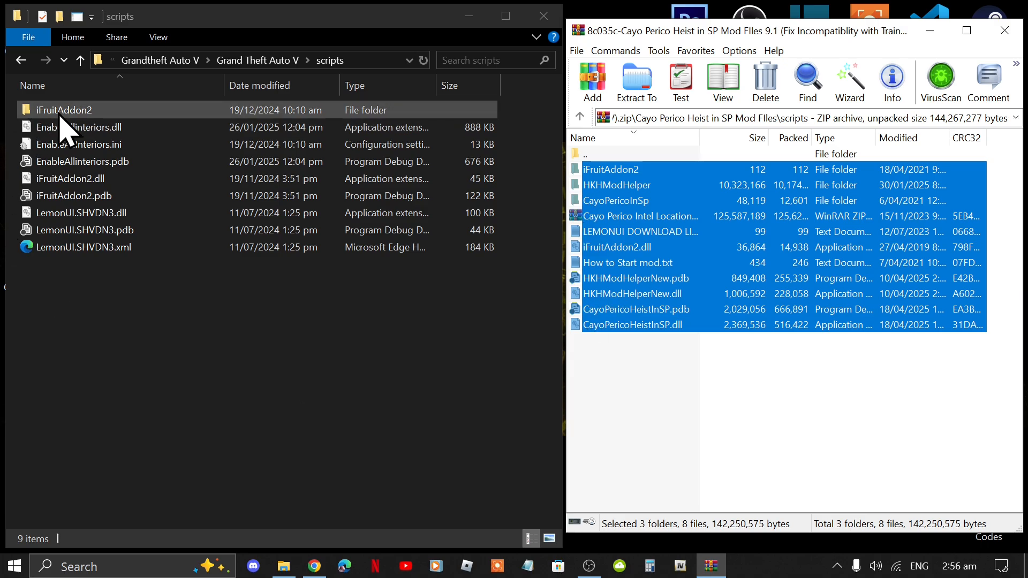
{"action": "mouse_move", "coordinate": [115, 135]}
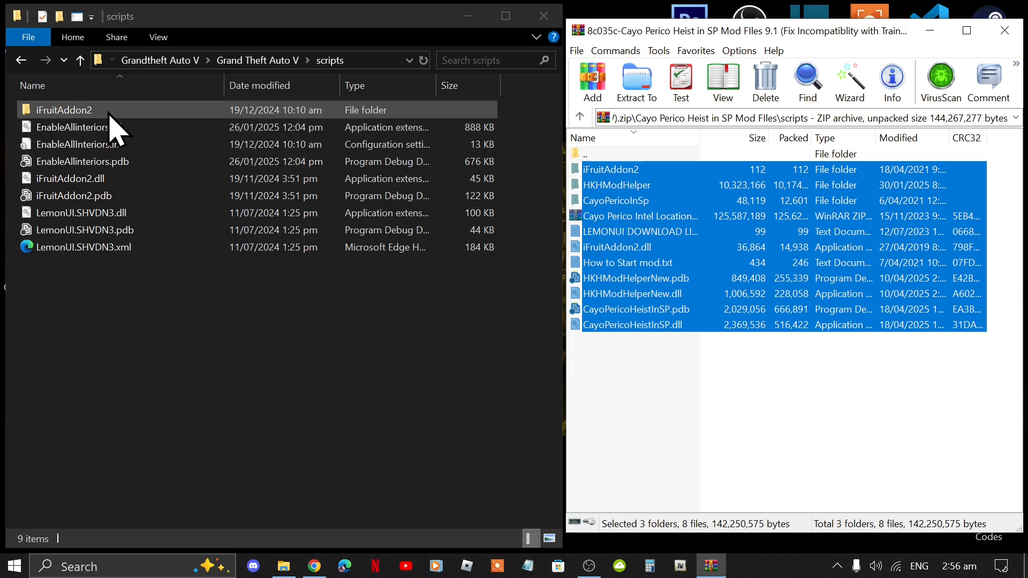
{"action": "mouse_move", "coordinate": [617, 201]}
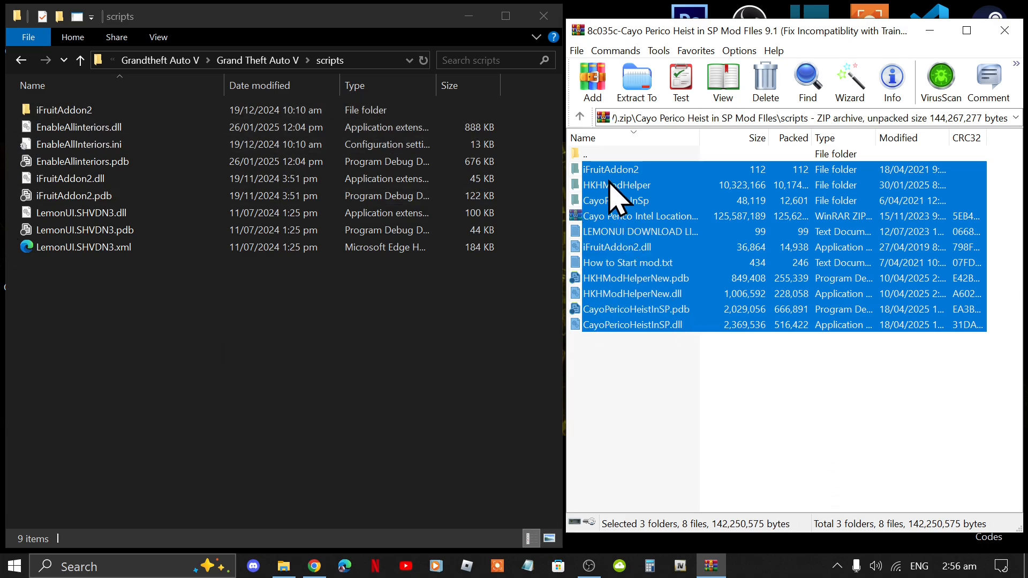
{"action": "mouse_move", "coordinate": [612, 190]}
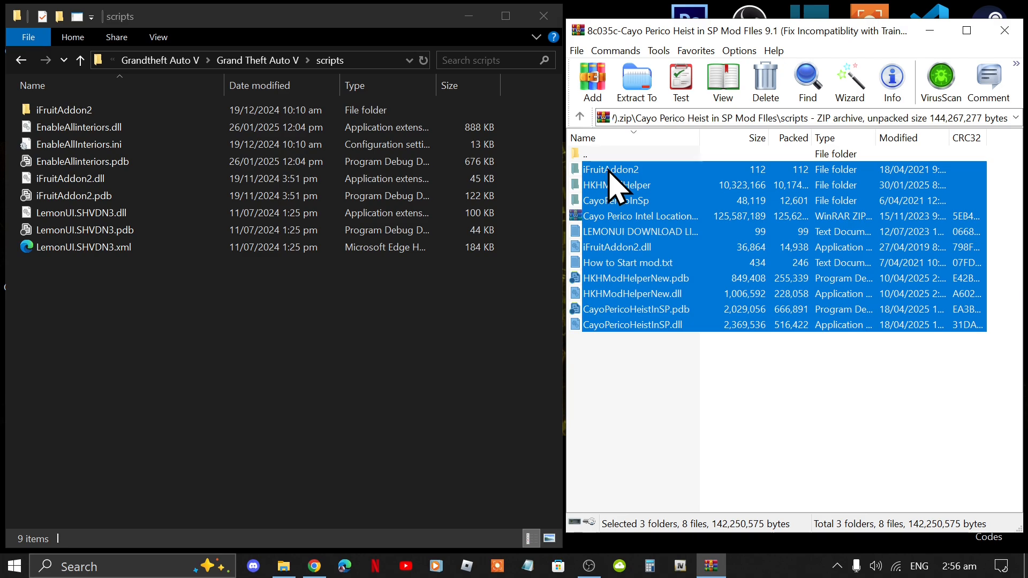
- Exclude the iFruitAddon2 folder, its dll and the How to Start note, drop the rest into scripts, and close WinRAR
{"action": "left_click", "coordinate": [611, 169]}
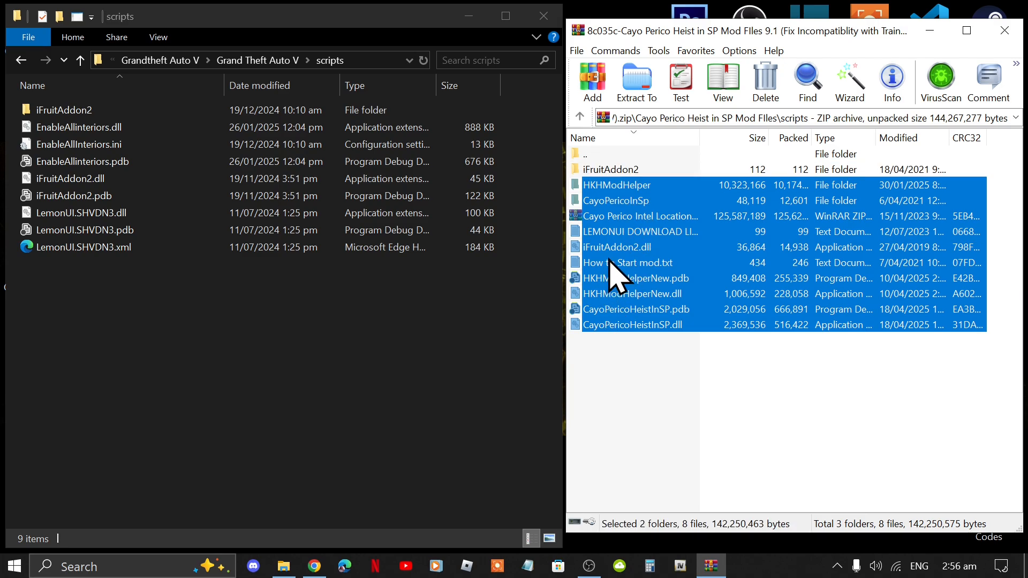
{"action": "left_click", "coordinate": [616, 247]}
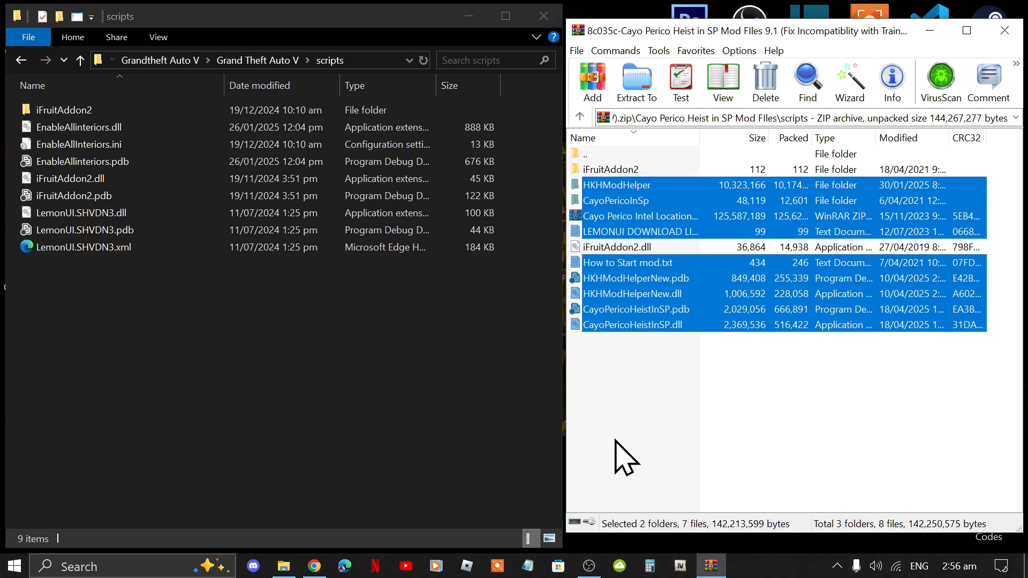
{"action": "mouse_move", "coordinate": [639, 252]}
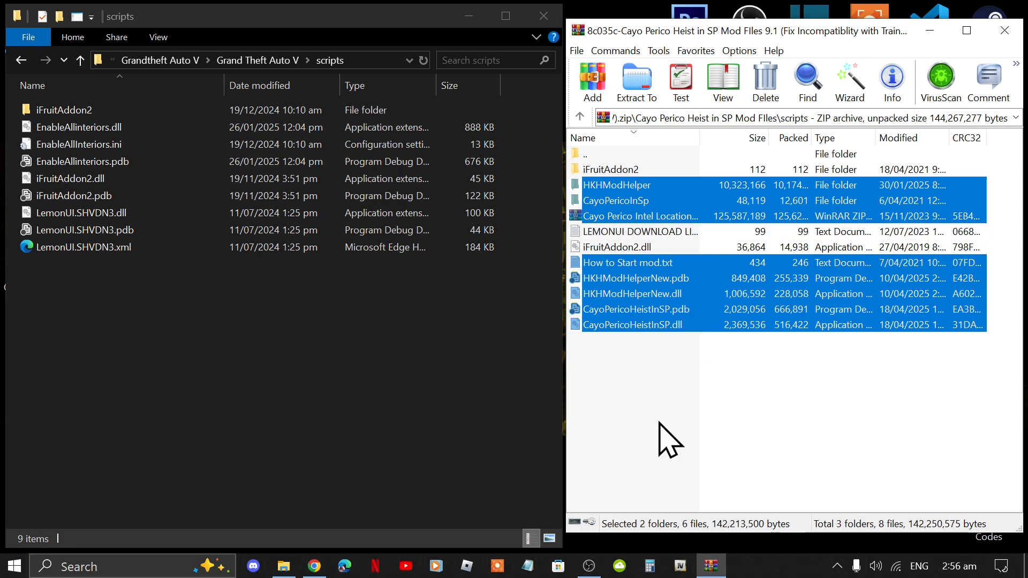
{"action": "left_click", "coordinate": [627, 262]}
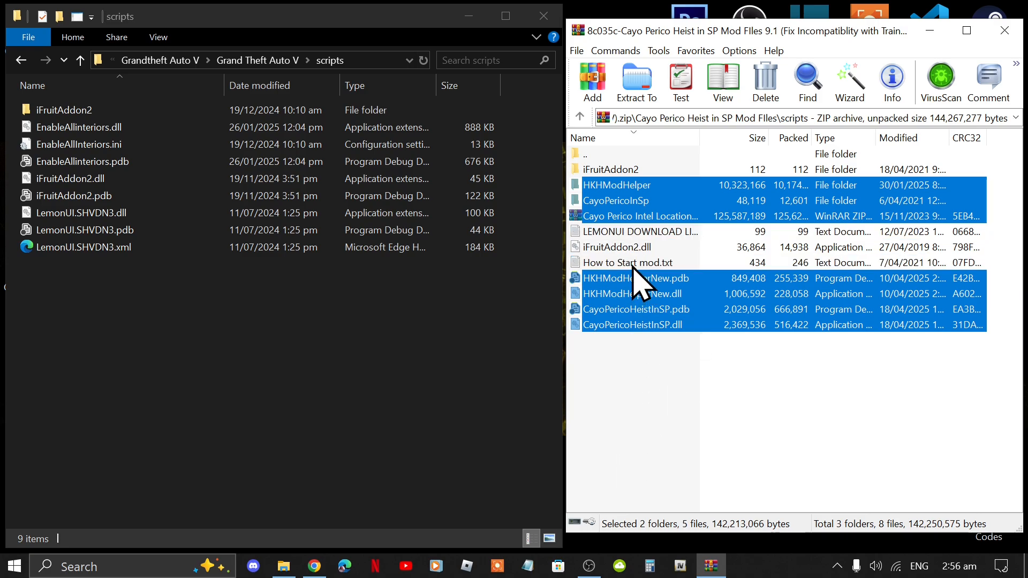
{"action": "mouse_move", "coordinate": [617, 334]}
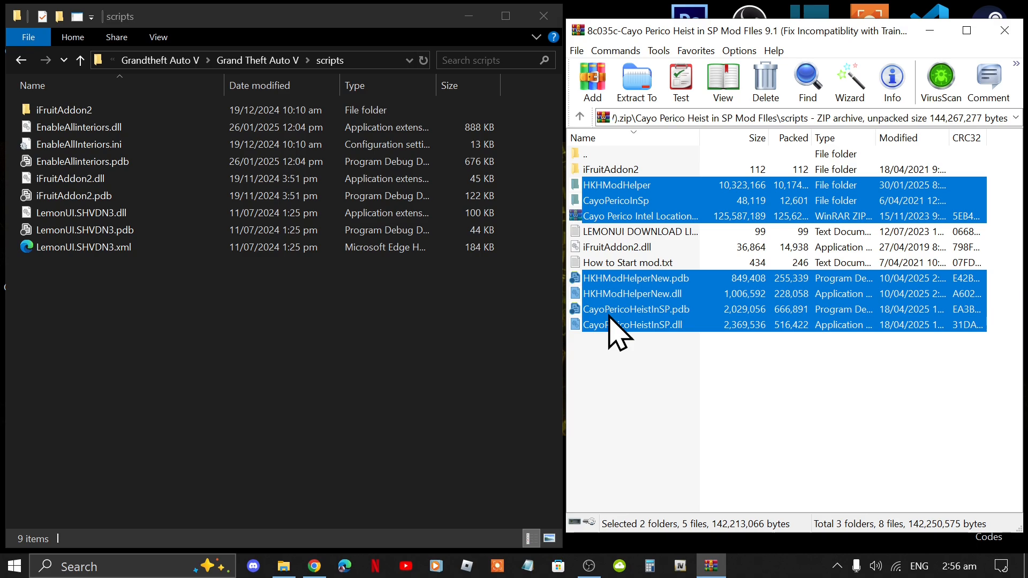
{"action": "mouse_move", "coordinate": [465, 507]}
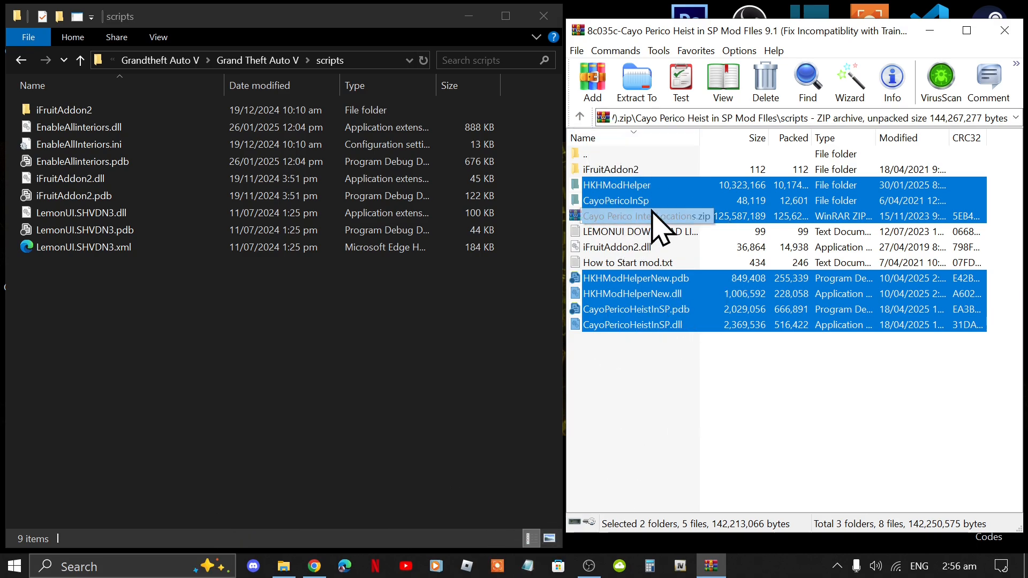
{"action": "left_click", "coordinate": [635, 81]}
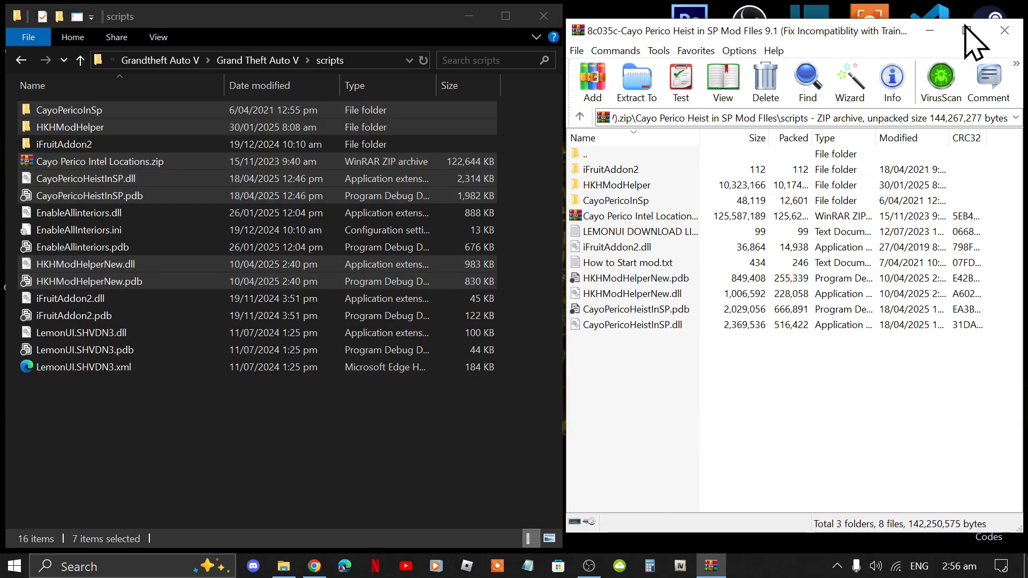
{"action": "left_click", "coordinate": [1003, 30]}
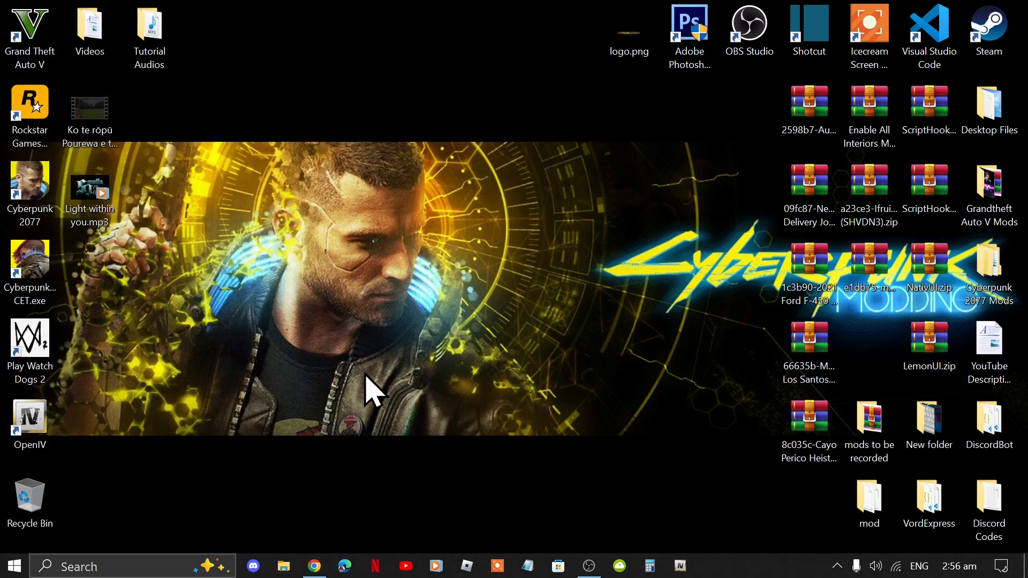
{"action": "mouse_move", "coordinate": [459, 308]}
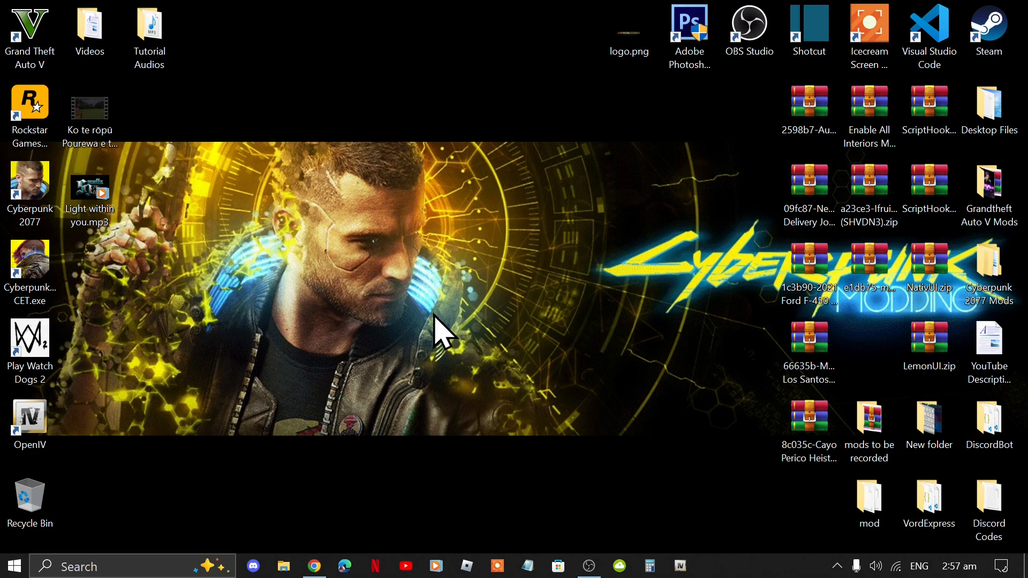
- Refresh the desktop and launch Grand Theft Auto V from its shortcut
{"action": "right_click", "coordinate": [446, 331]}
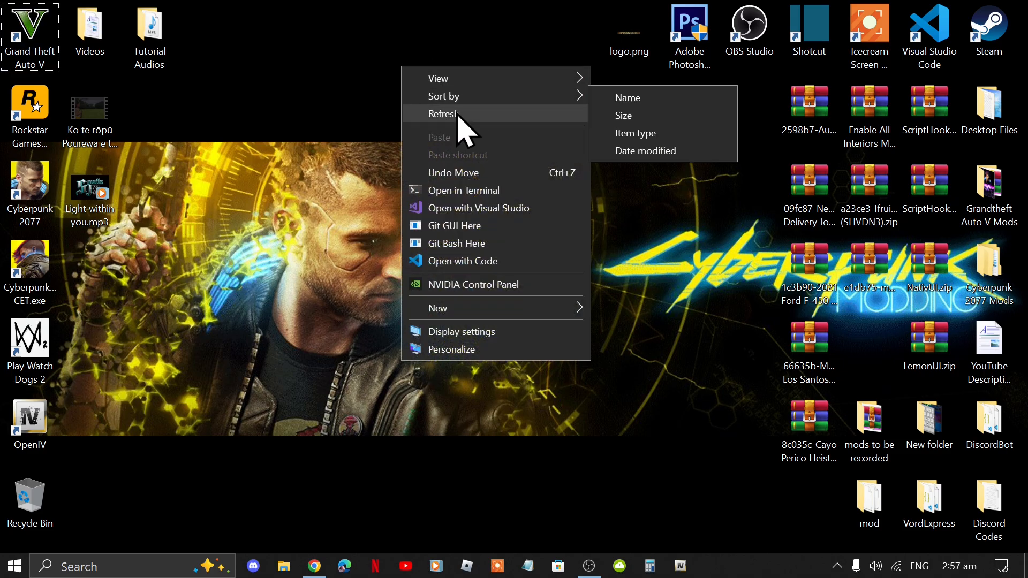
{"action": "left_click", "coordinate": [447, 114]}
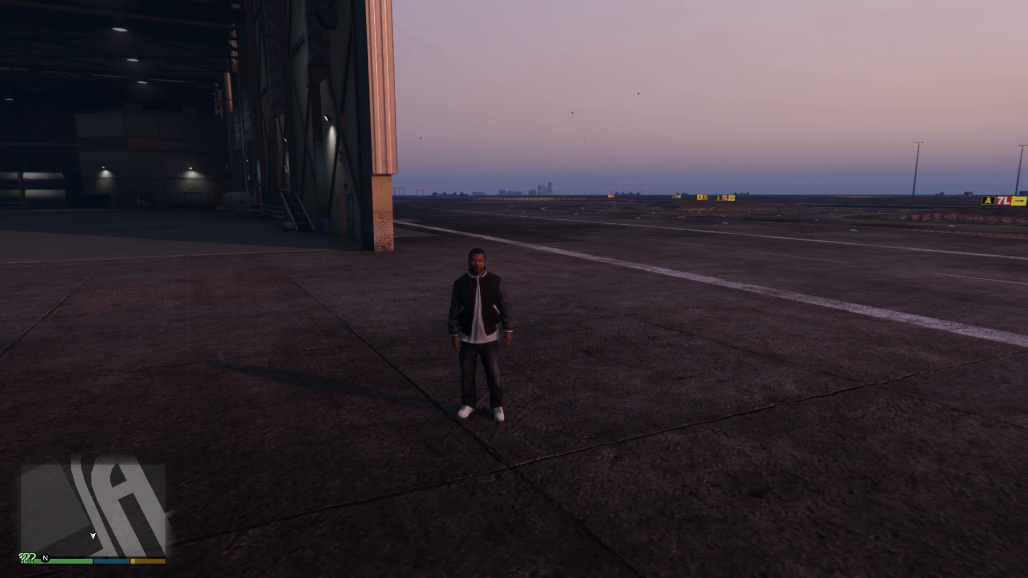
- Call Enable All Interiors from the phone and run Refresh Interiors from its main menu
{"action": "key", "text": "up"}
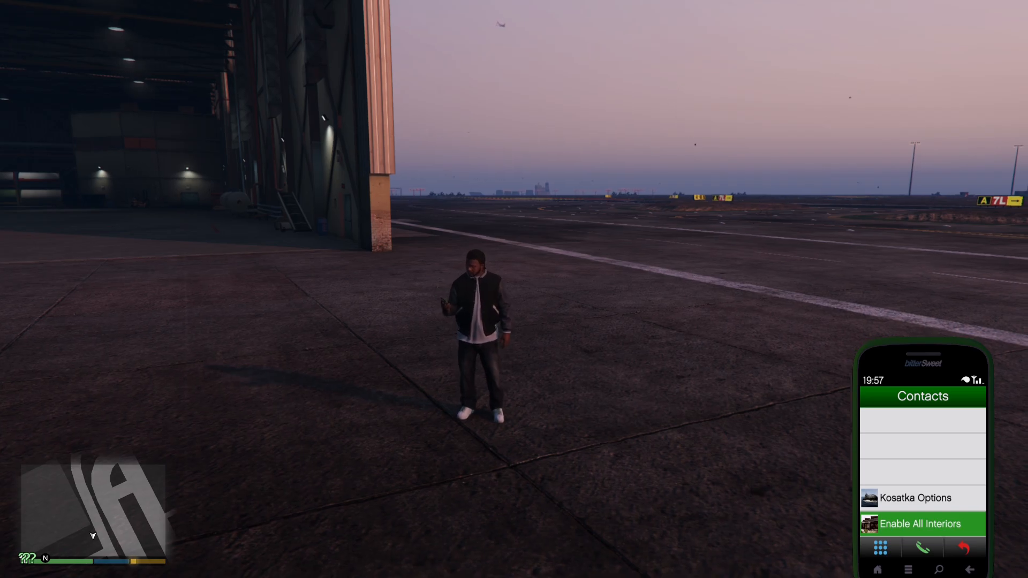
{"action": "left_click", "coordinate": [922, 524]}
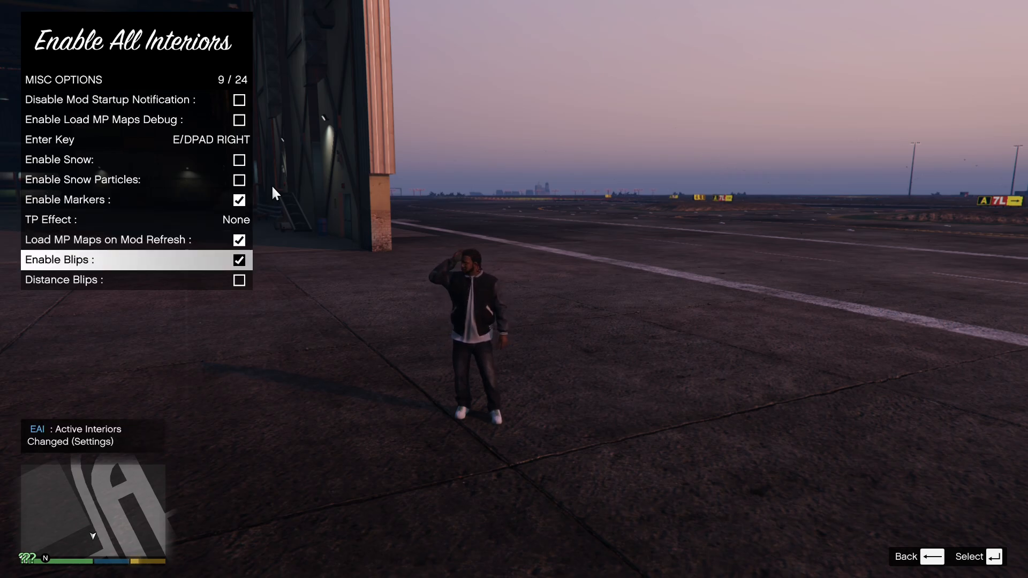
{"action": "key", "text": "up"}
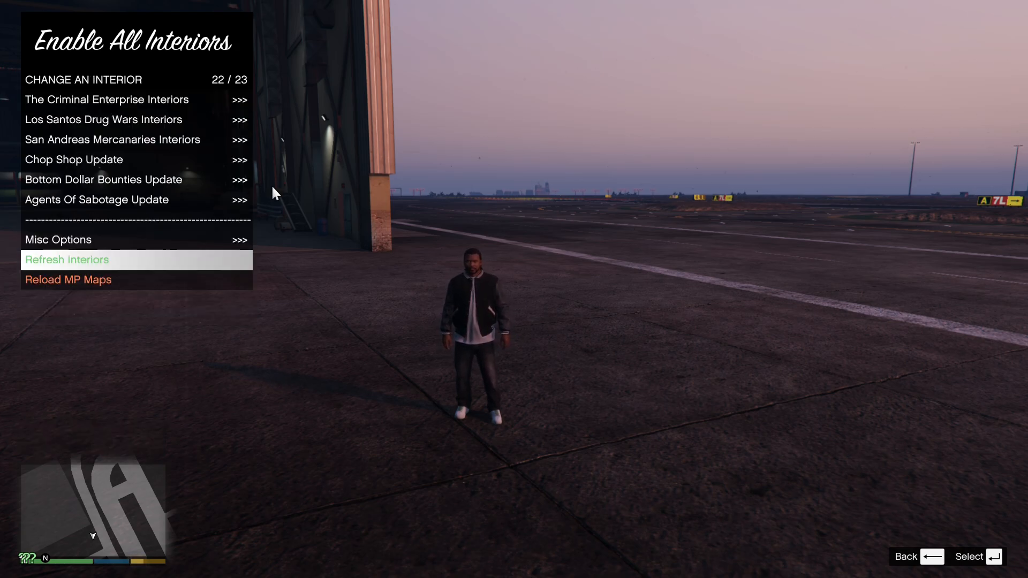
{"action": "left_click", "coordinate": [67, 260]}
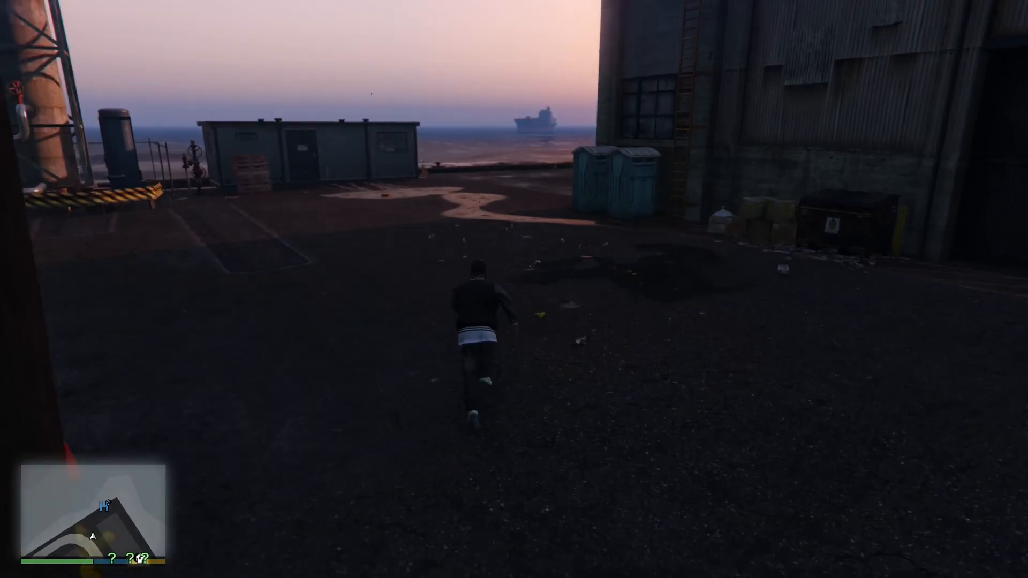
- Buy the Kosatka for $0 at the shoreline marker and scroll through its upgrade and colour options
{"action": "key", "text": "w"}
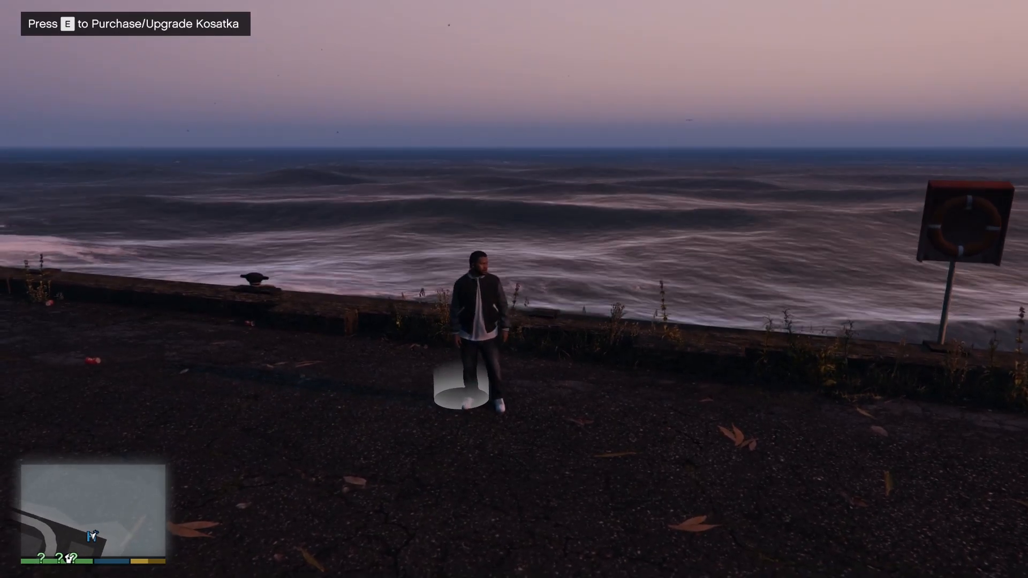
{"action": "key", "text": "e"}
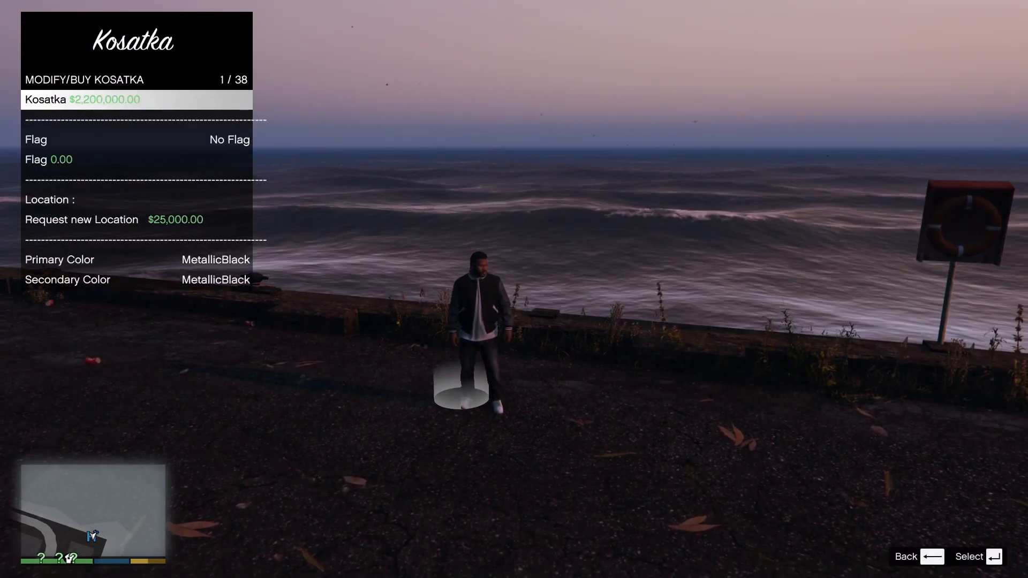
{"action": "key", "text": "Escape"}
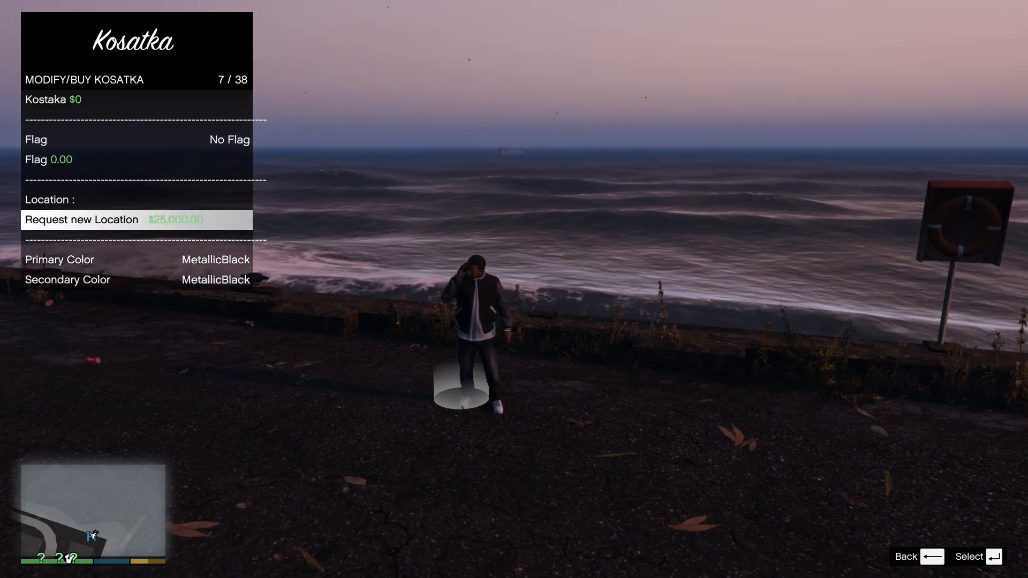
{"action": "scroll", "scroll_direction": "down", "scroll_amount": 3}
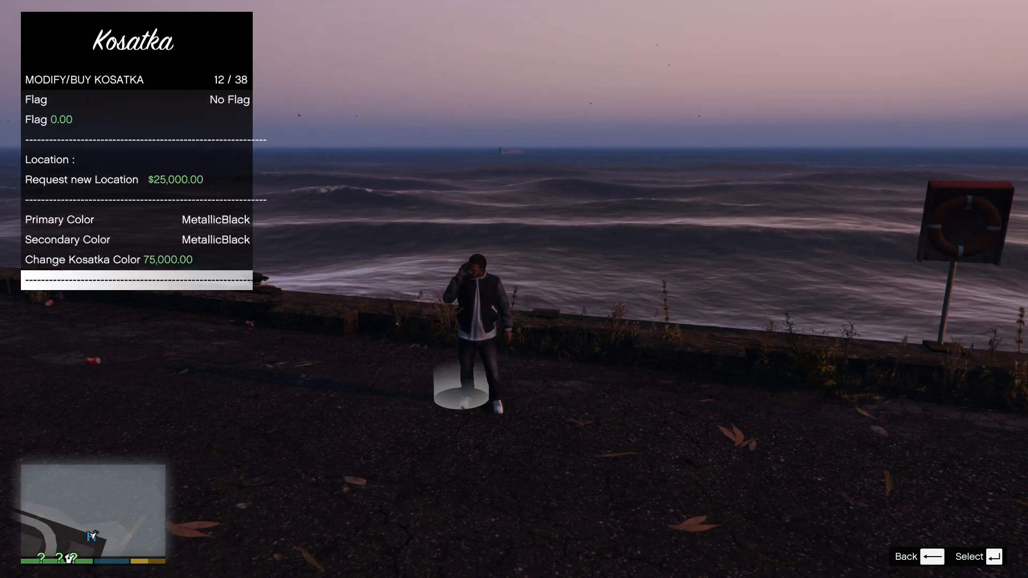
{"action": "scroll", "scroll_direction": "down", "scroll_amount": 3}
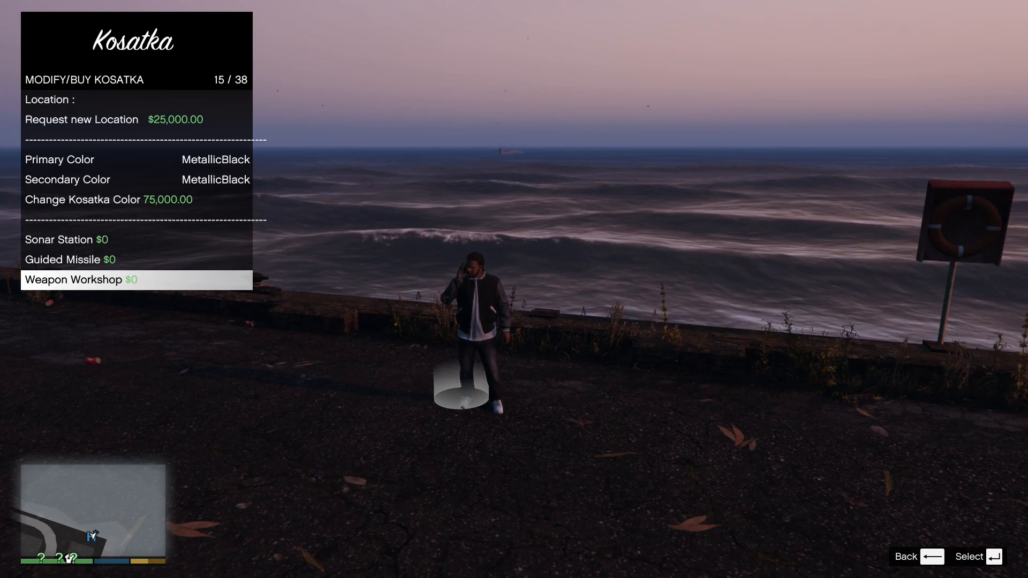
{"action": "scroll", "scroll_direction": "down", "scroll_amount": 3}
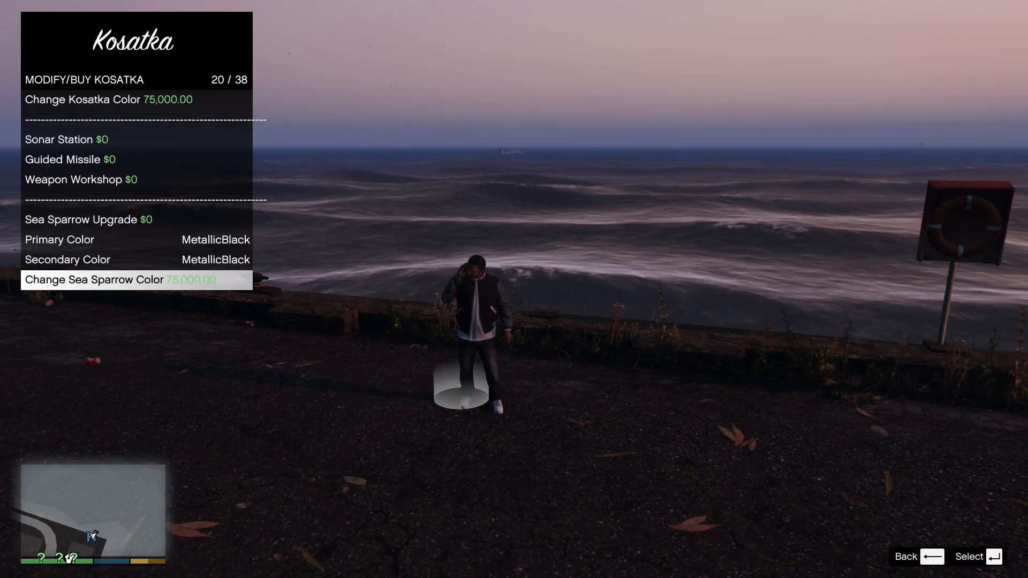
{"action": "scroll", "scroll_direction": "down", "scroll_amount": 3}
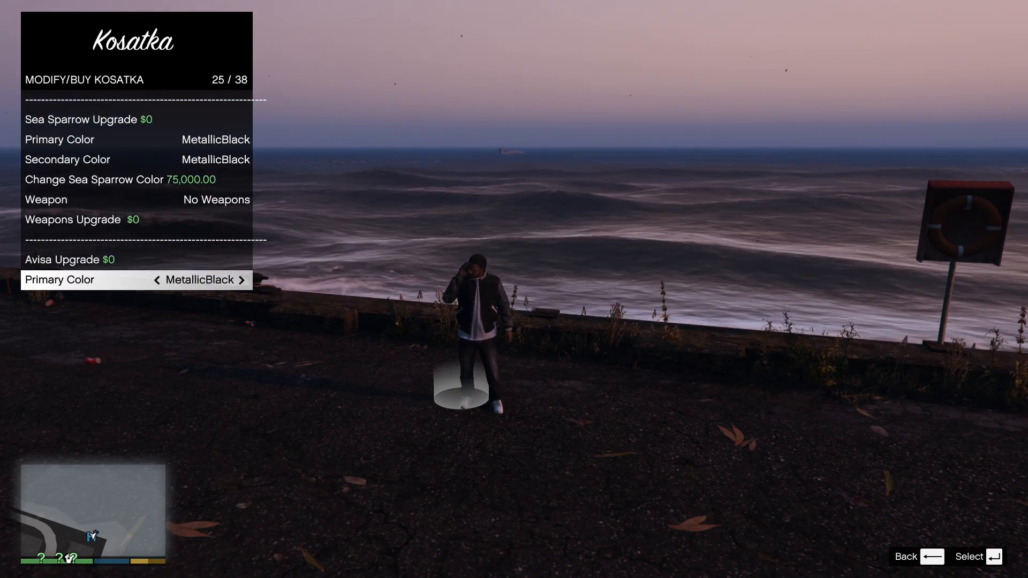
{"action": "scroll", "scroll_direction": "down", "scroll_amount": 3}
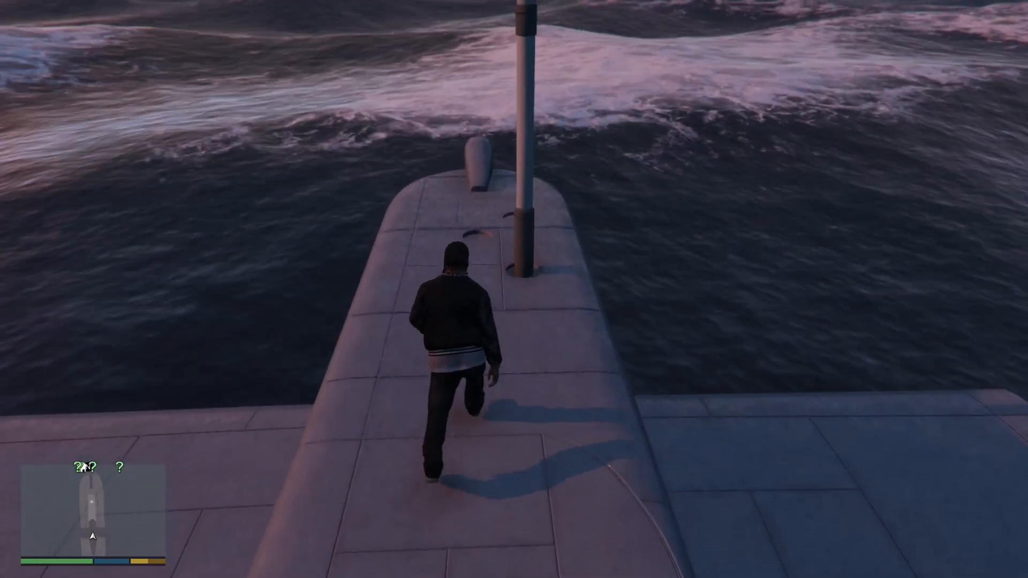
- Cross the submarine deck, enter through the hatch and reach the heist planning table
{"action": "key", "text": "w"}
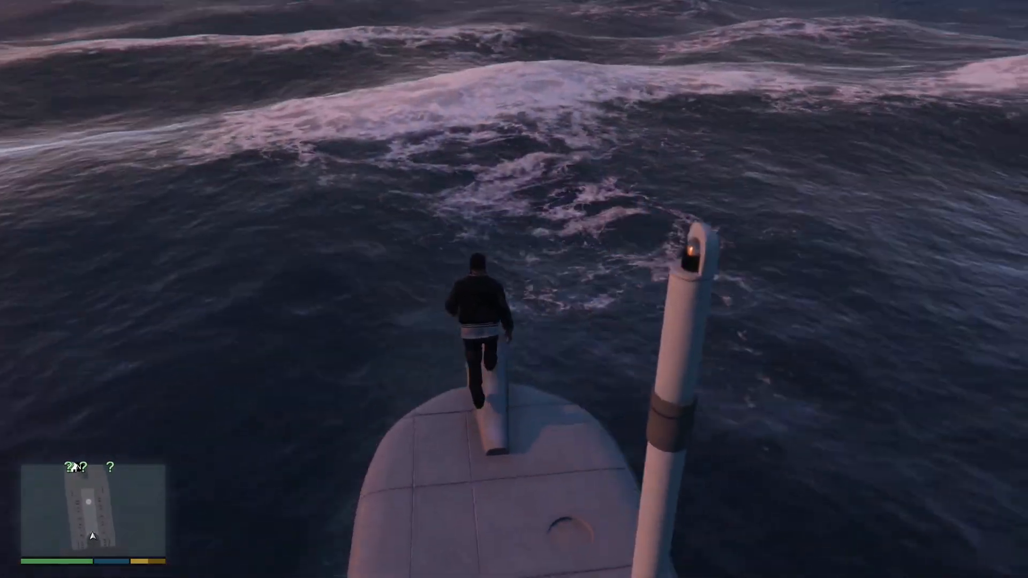
{"action": "mouse_move", "coordinate": [498, 328]}
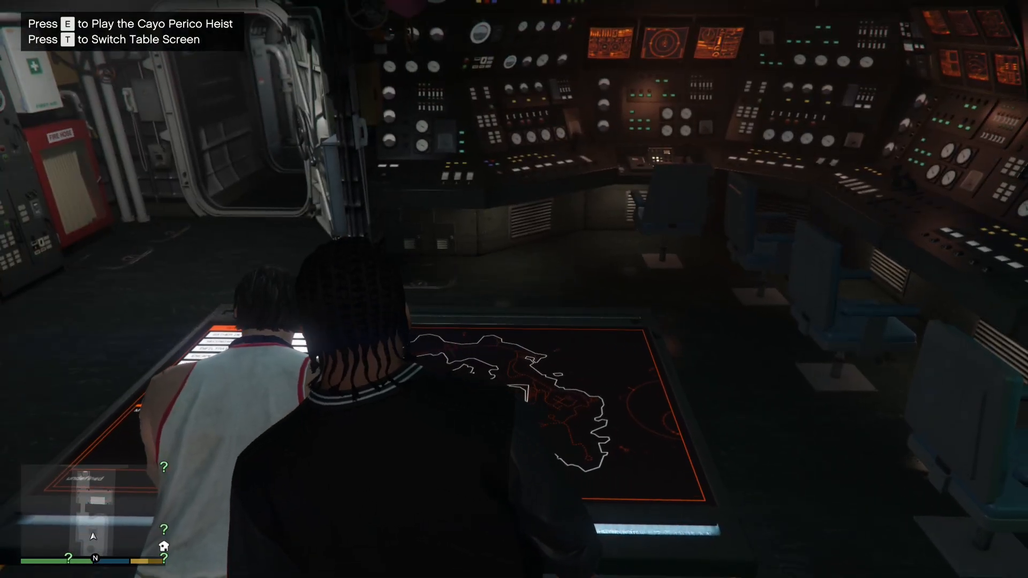
{"action": "mouse_move", "coordinate": [514, 289]}
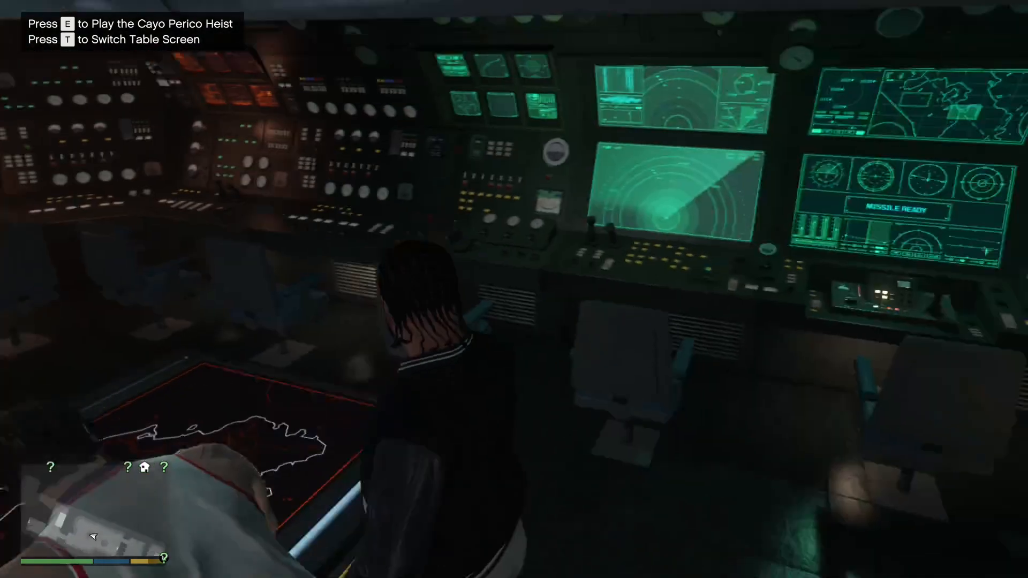
{"action": "mouse_move", "coordinate": [514, 290]}
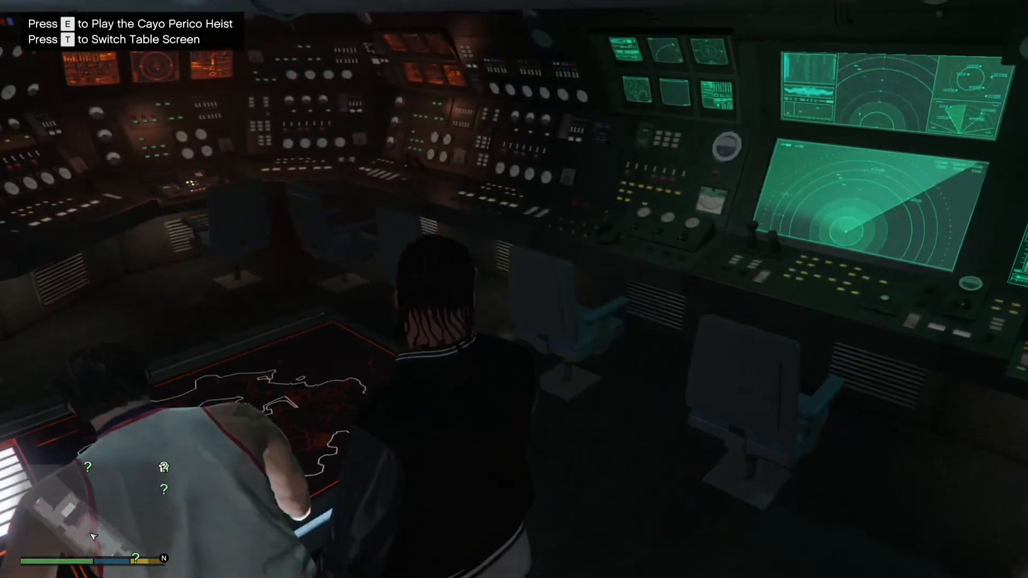